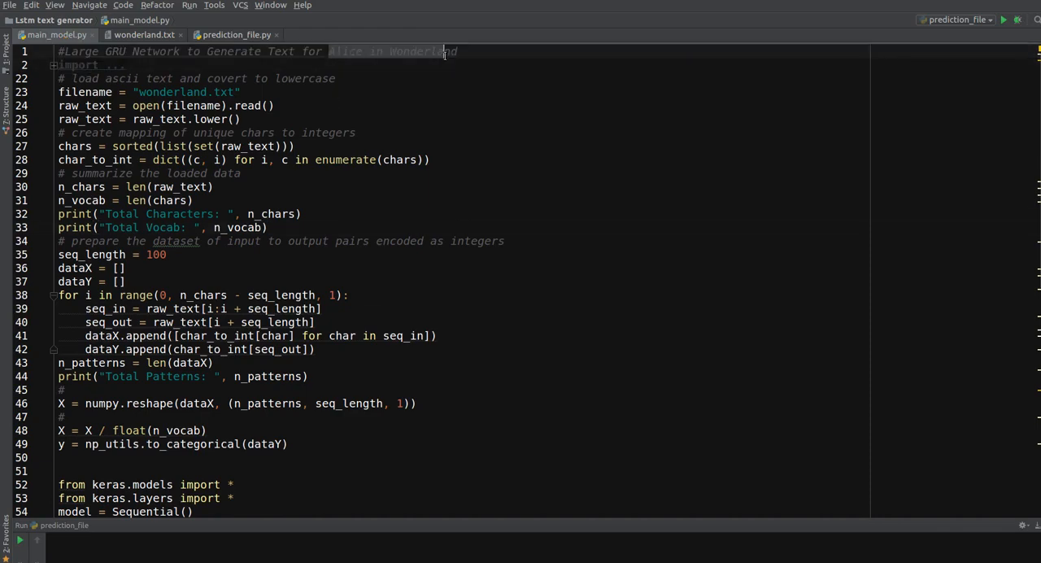
Review the wonderland.txt training text, then return to main_model.py's data preparation code around seq_length = 100
click(141, 32)
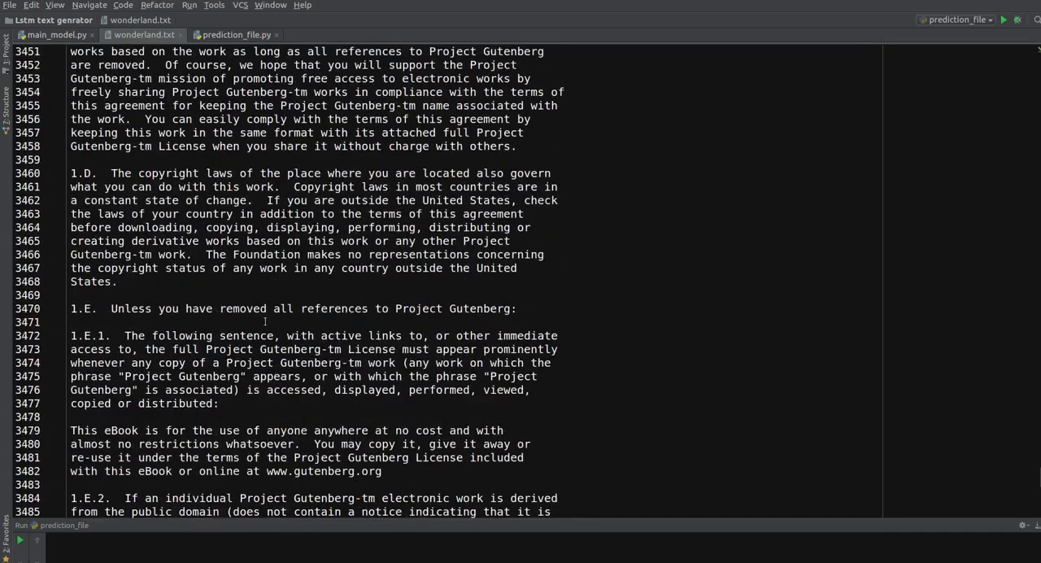
click(59, 34)
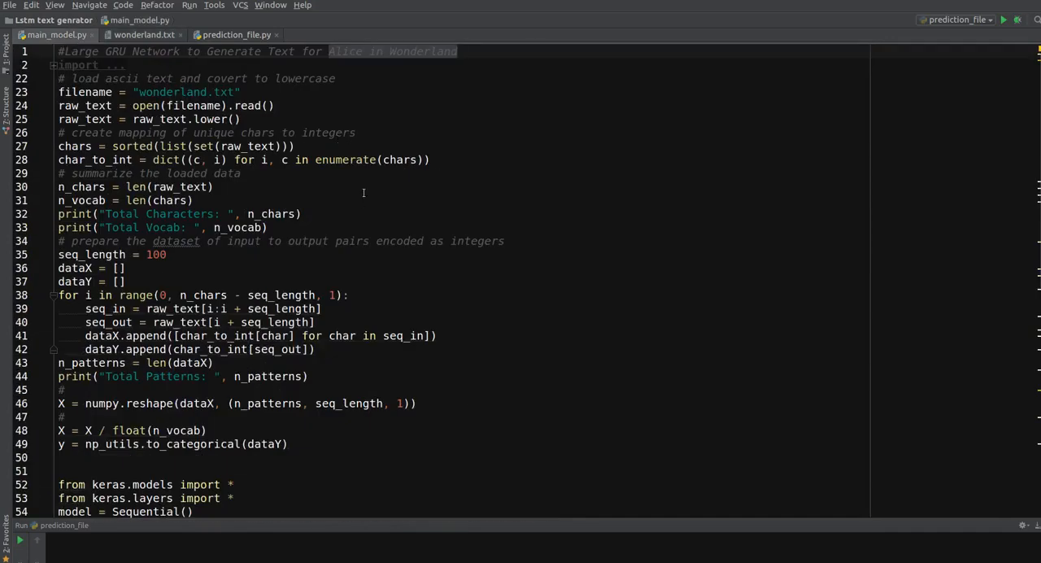
mouse_move(145, 78)
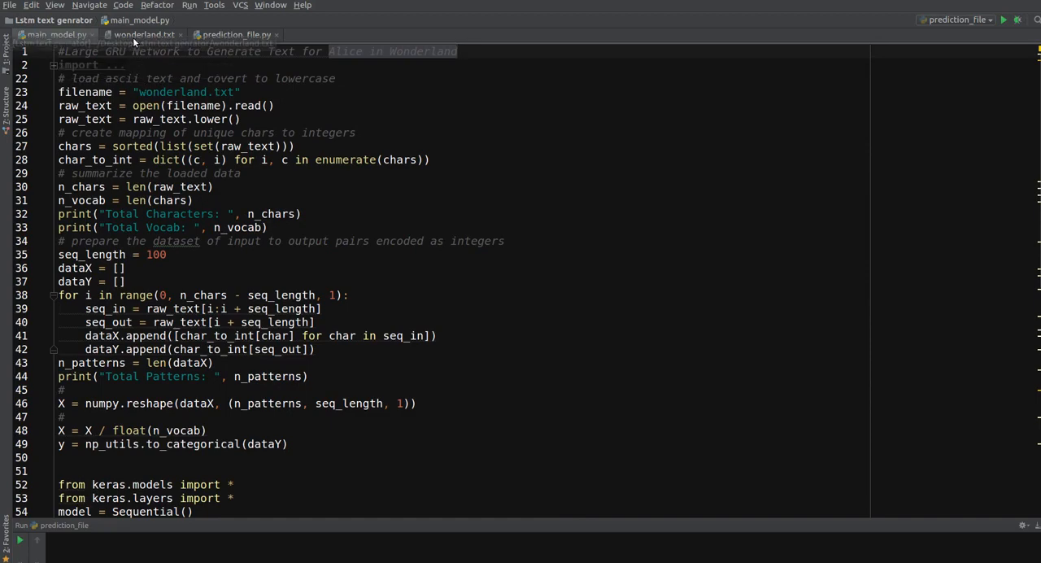
click(146, 35)
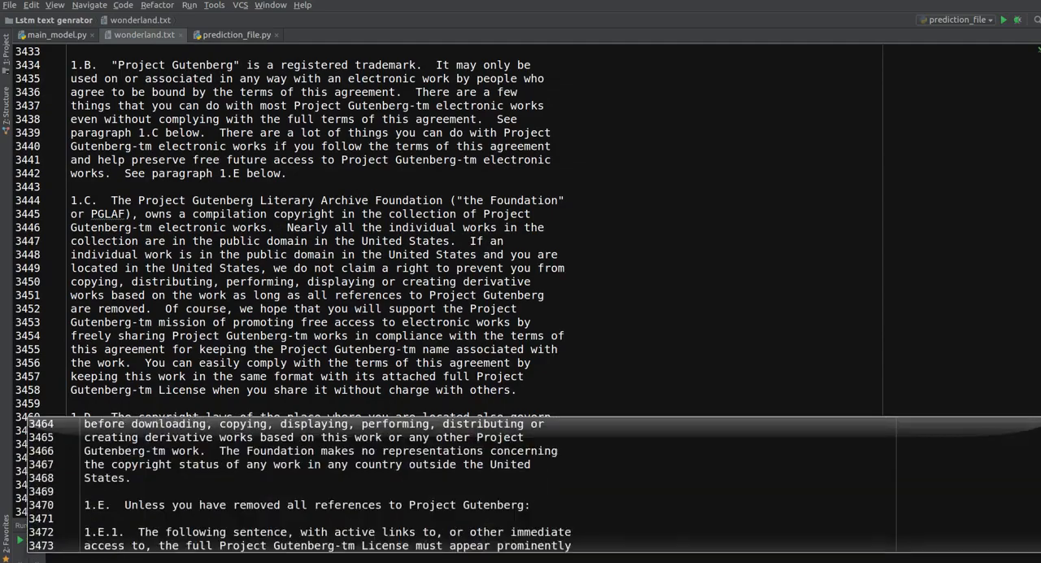
scroll(down, 3)
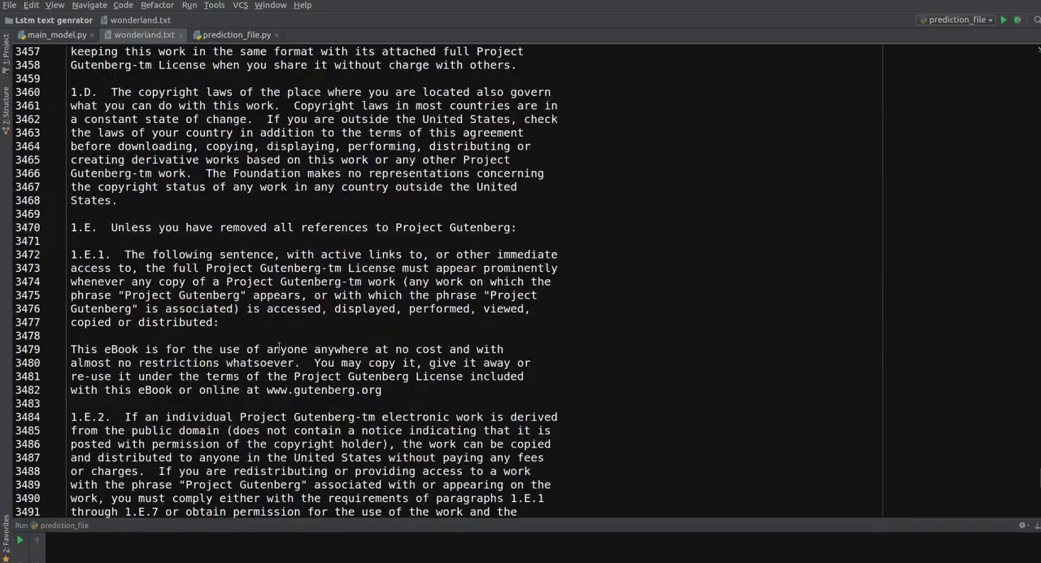
scroll(down, 3)
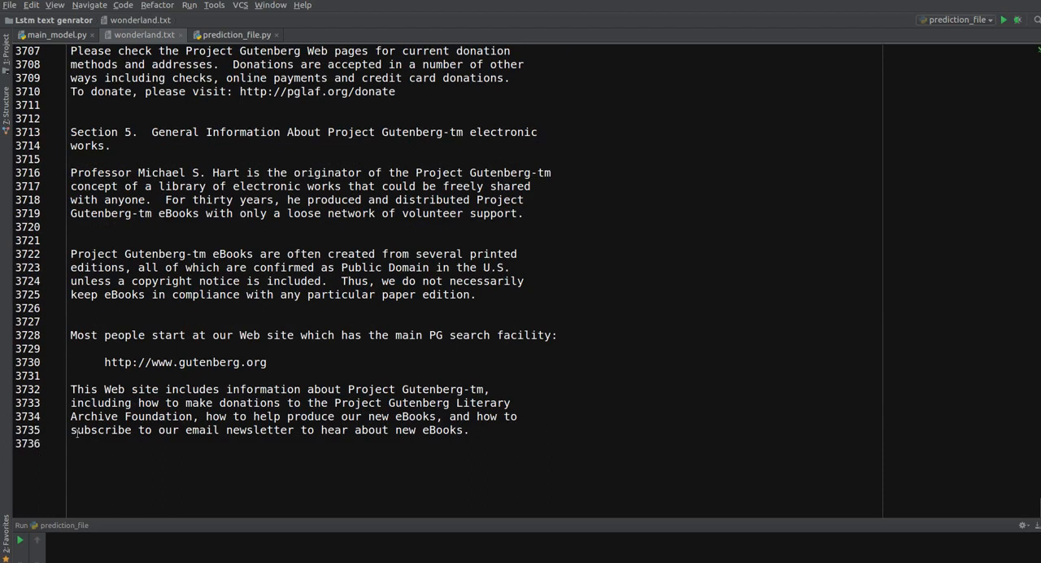
click(56, 34)
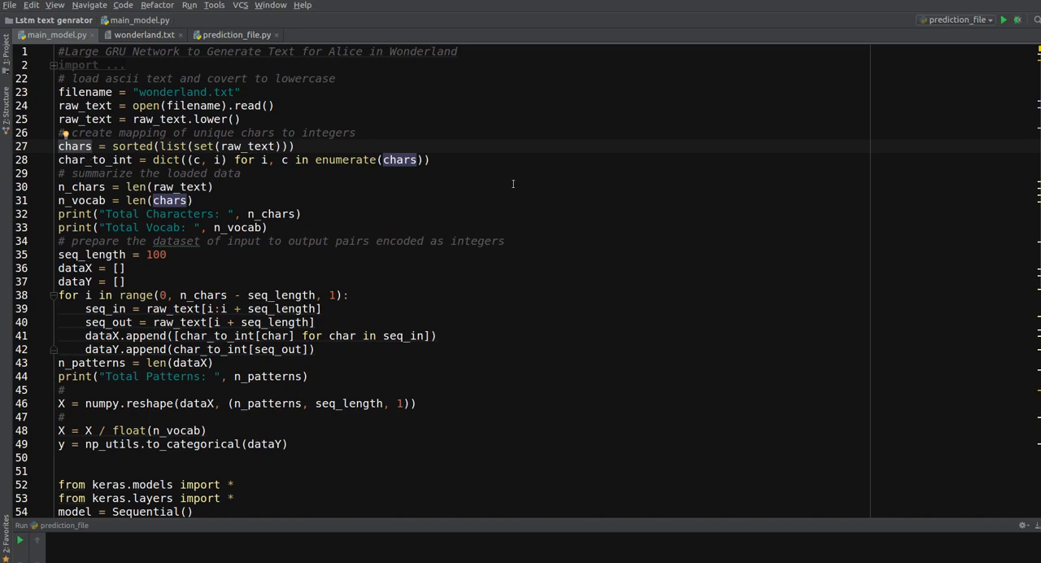
scroll(down, 3)
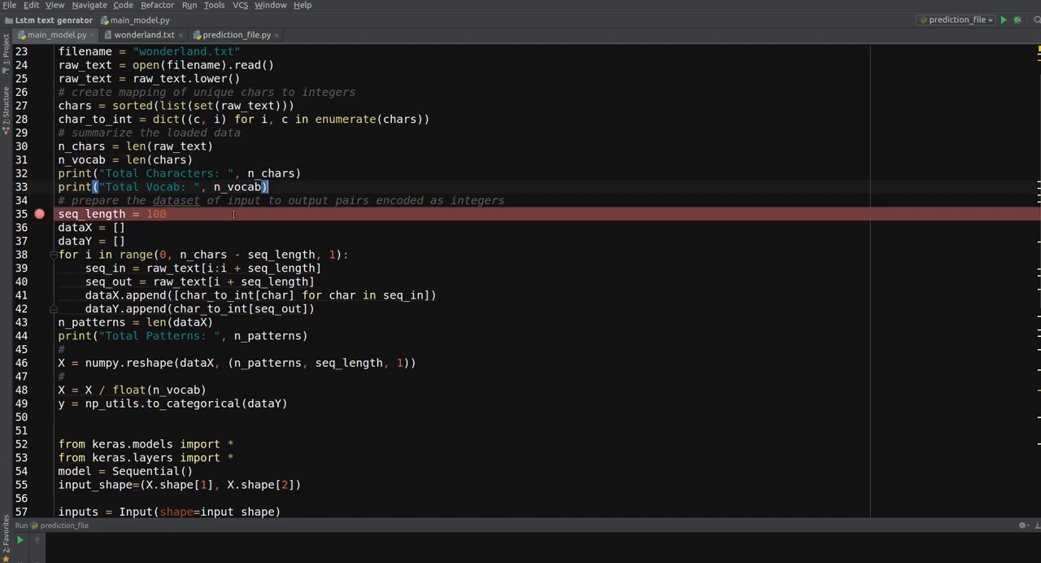
mouse_move(46, 330)
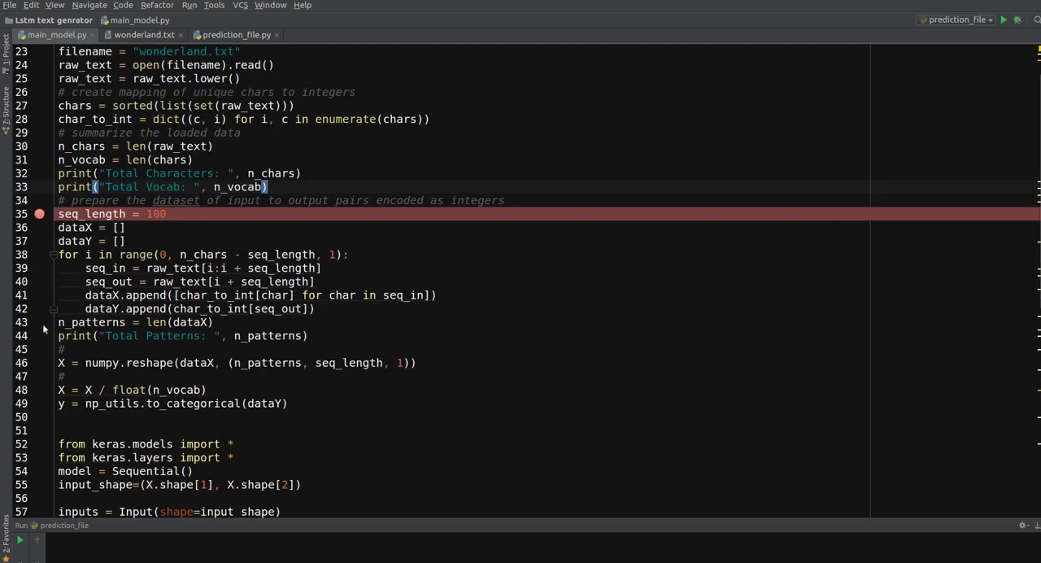
scroll(down, 3)
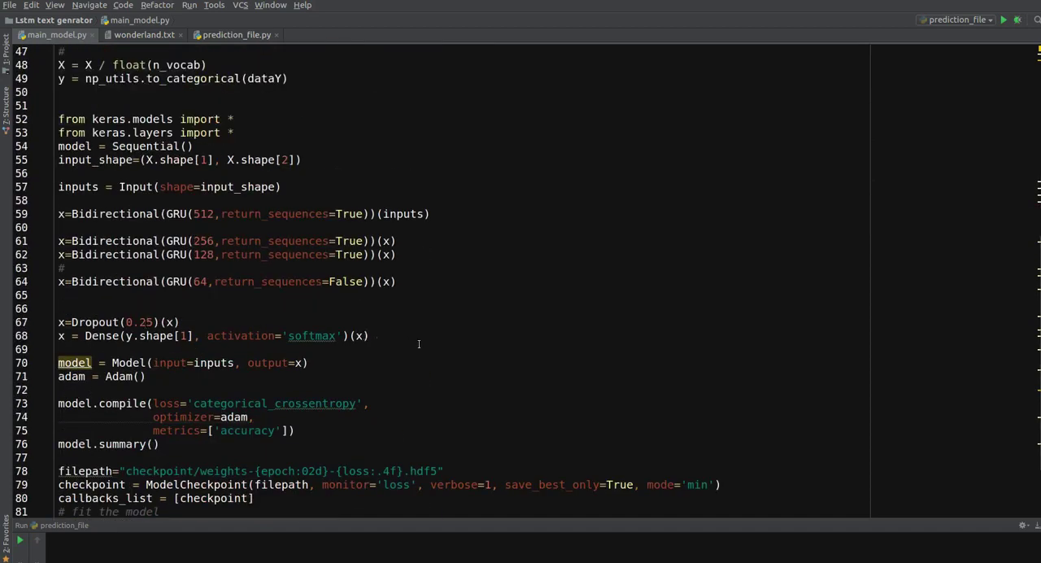
drag(59, 214, 367, 335)
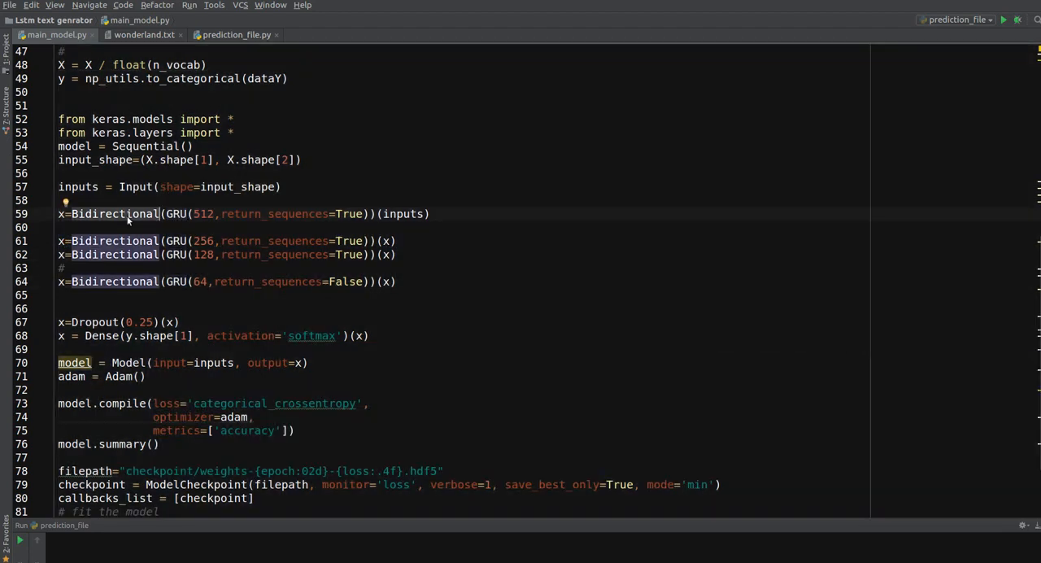
mouse_move(224, 273)
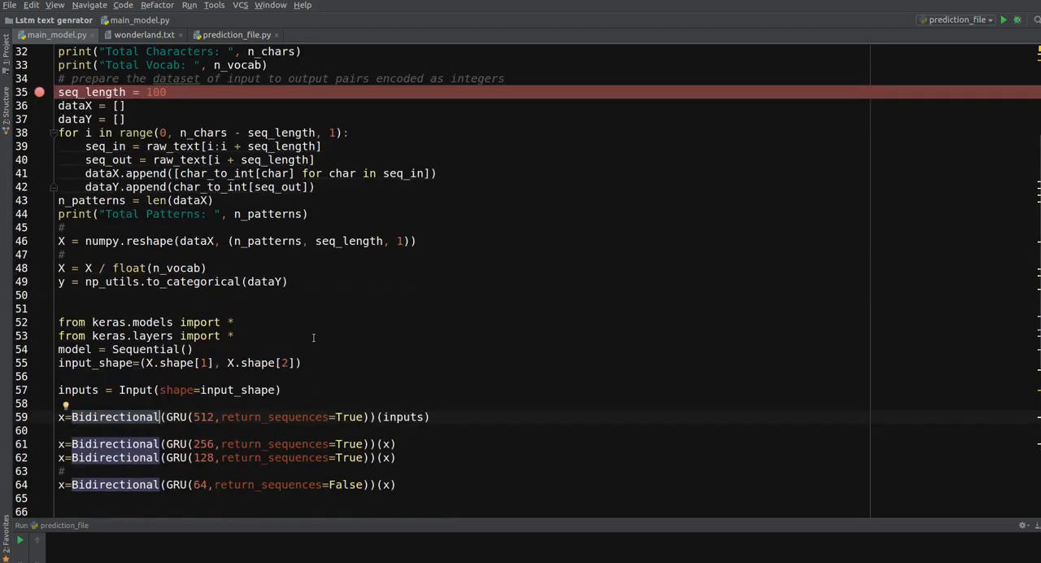
scroll(up, 3)
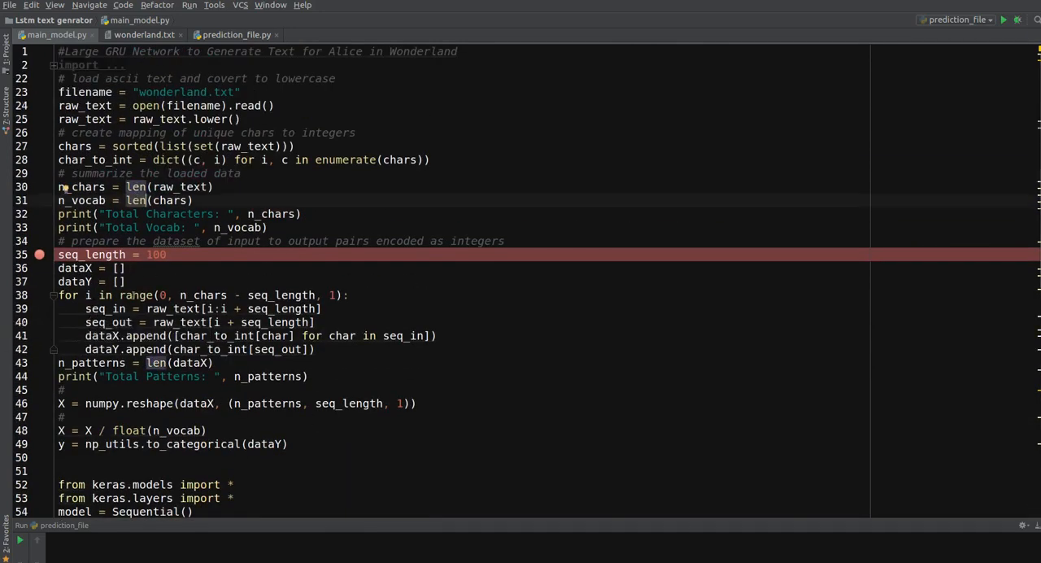
scroll(down, 3)
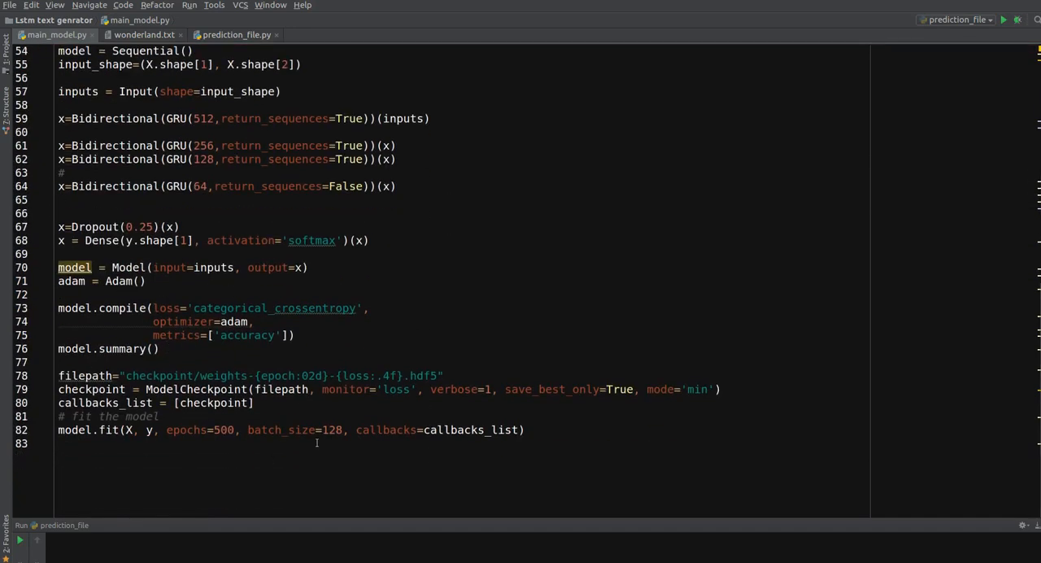
mouse_move(423, 389)
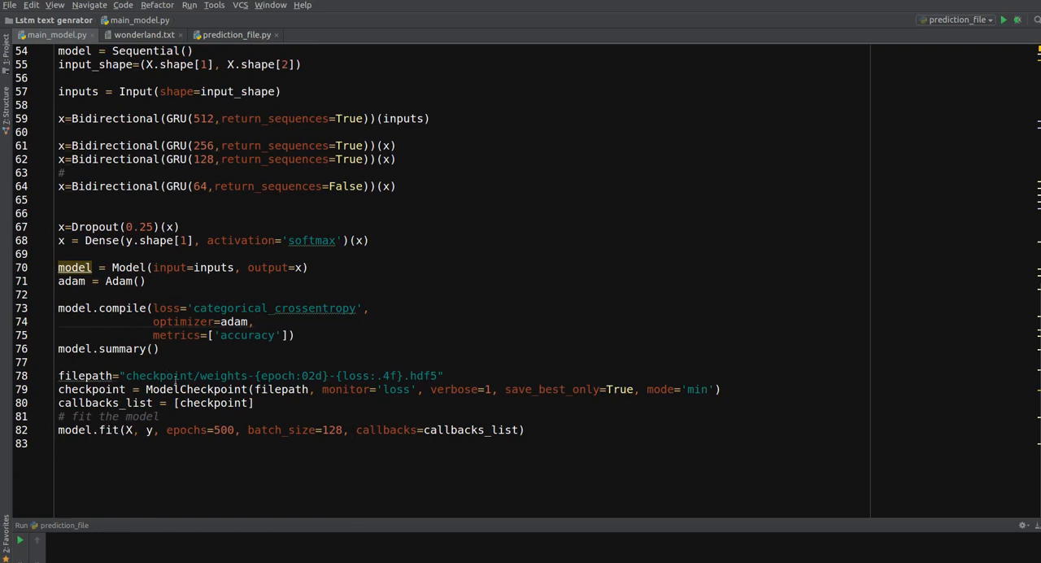
click(176, 376)
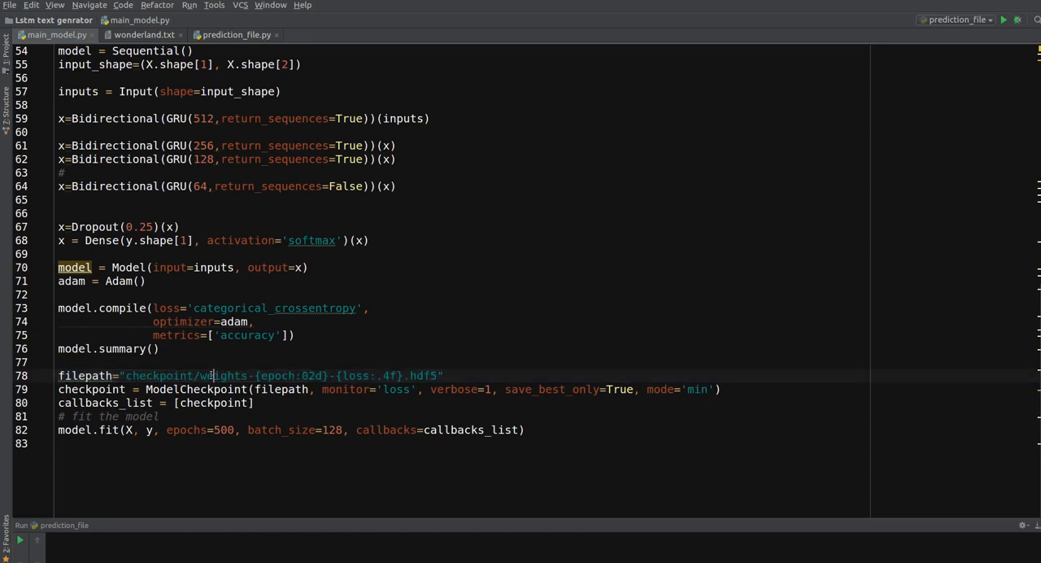
double_click(221, 374)
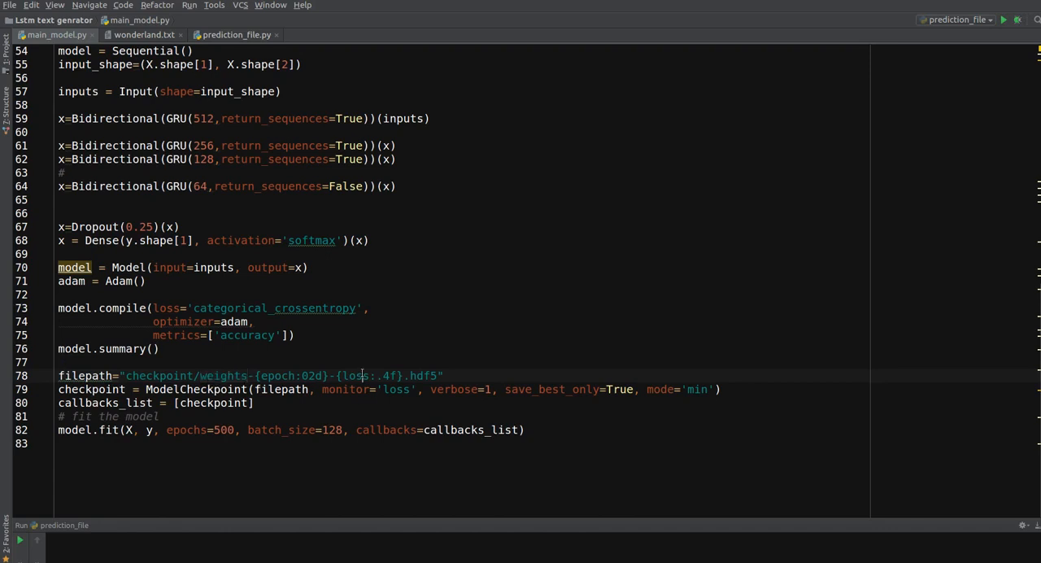
double_click(352, 376)
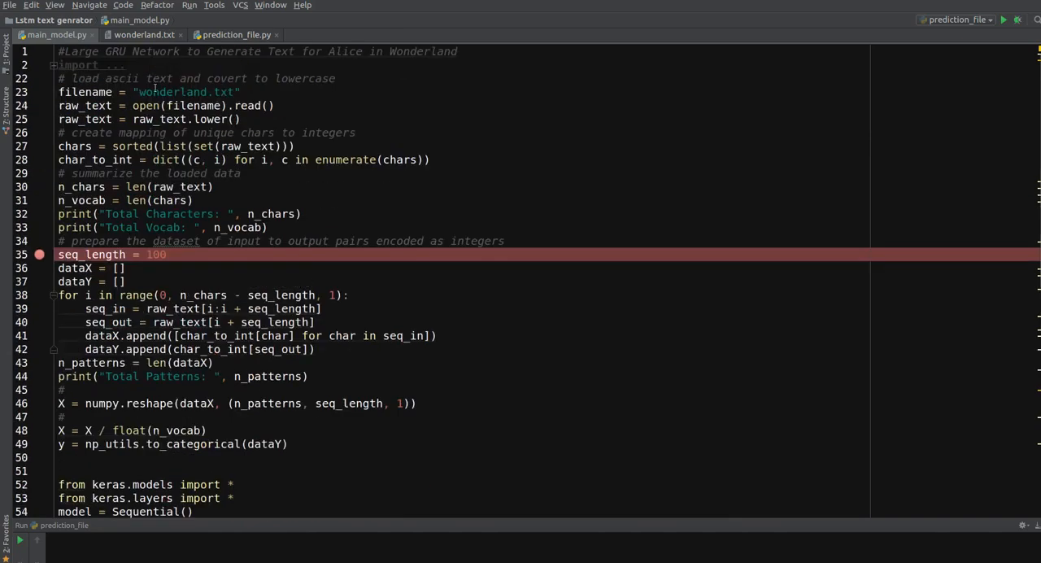
double_click(176, 91)
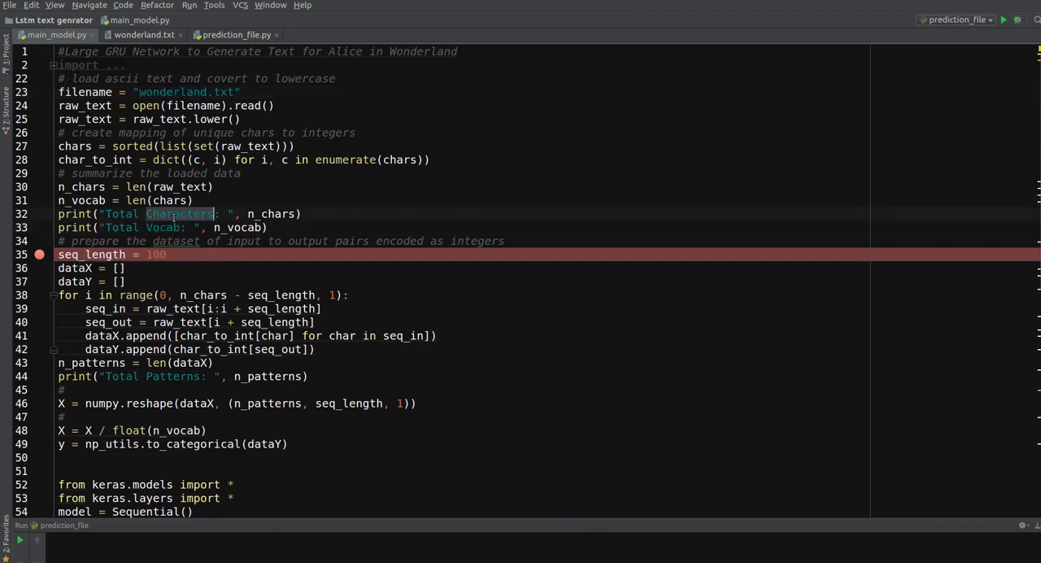
double_click(163, 228)
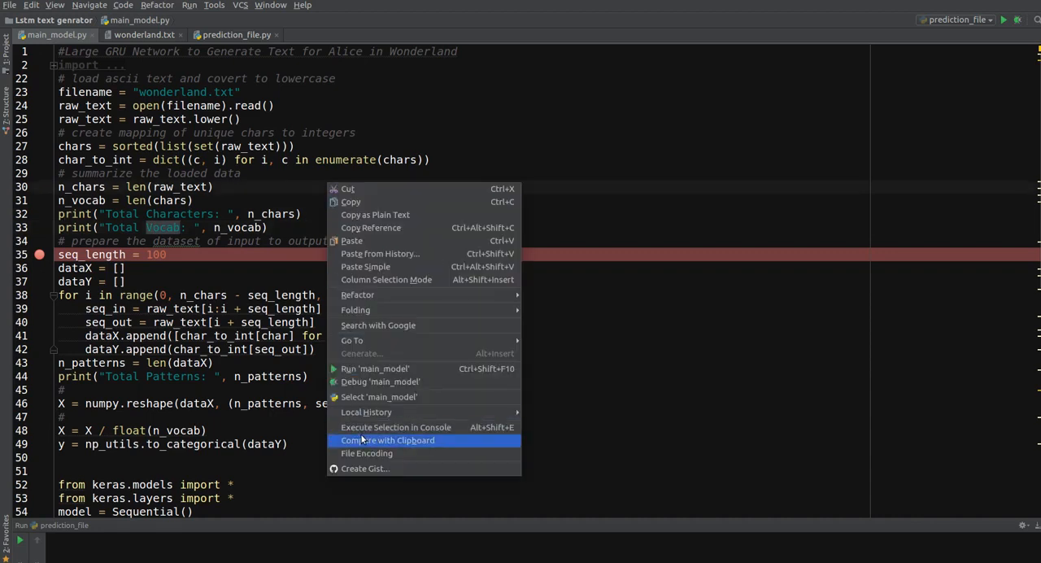
mouse_move(381, 380)
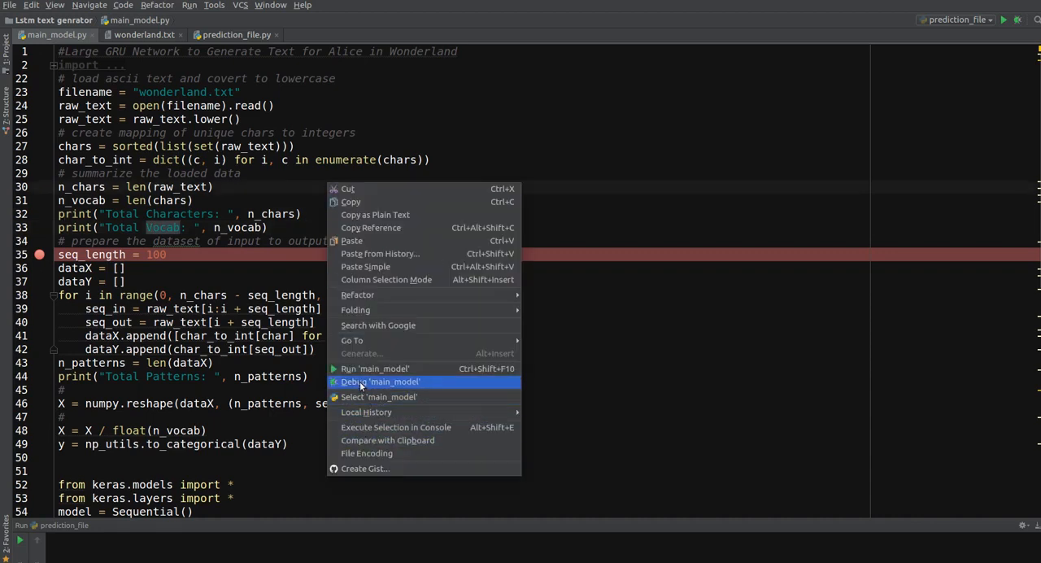
Start a debug session of main_model.py that pauses at the seq_length breakpoint
click(381, 380)
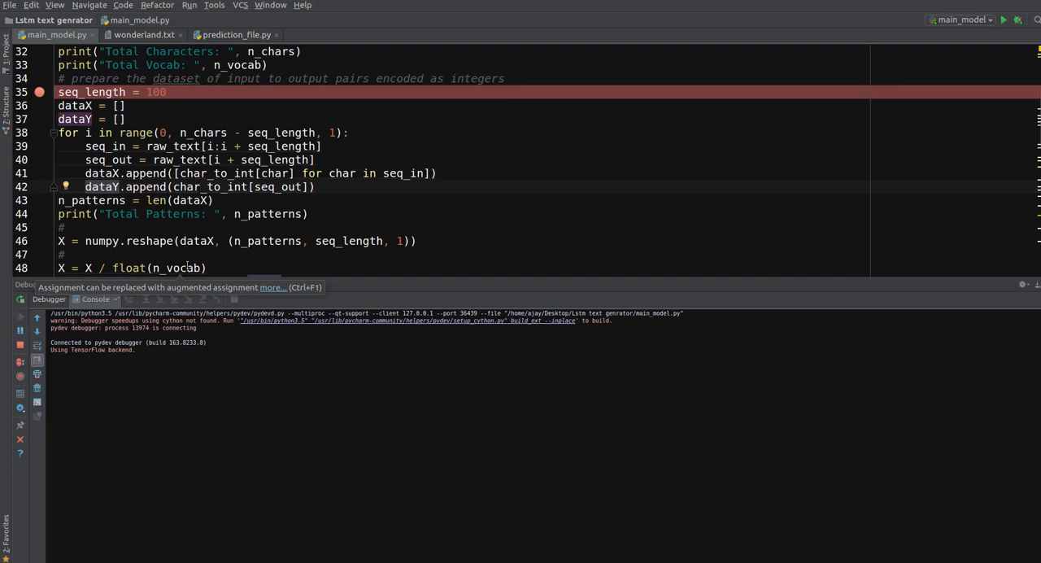
mouse_move(341, 49)
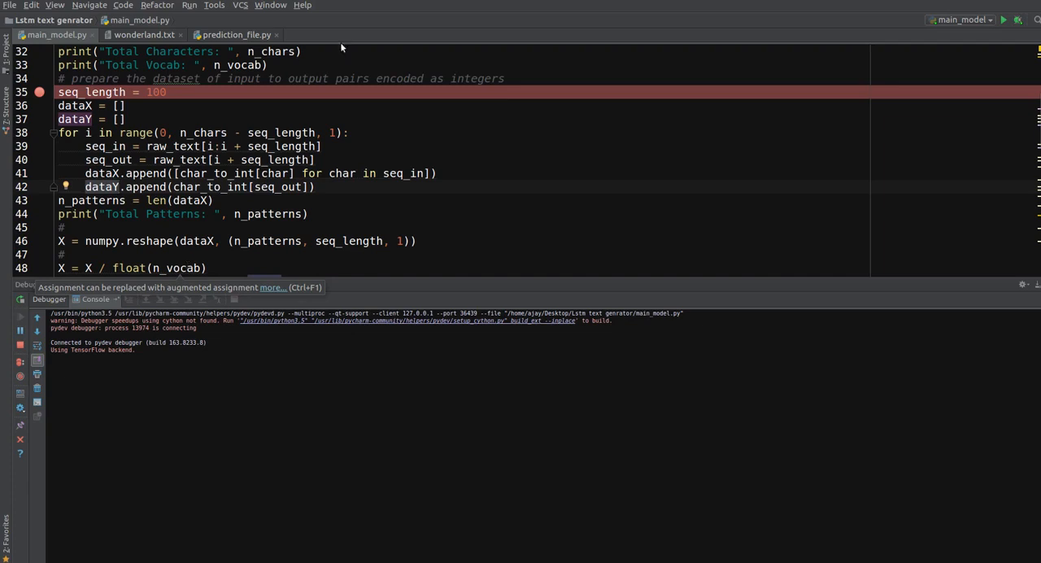
mouse_move(106, 187)
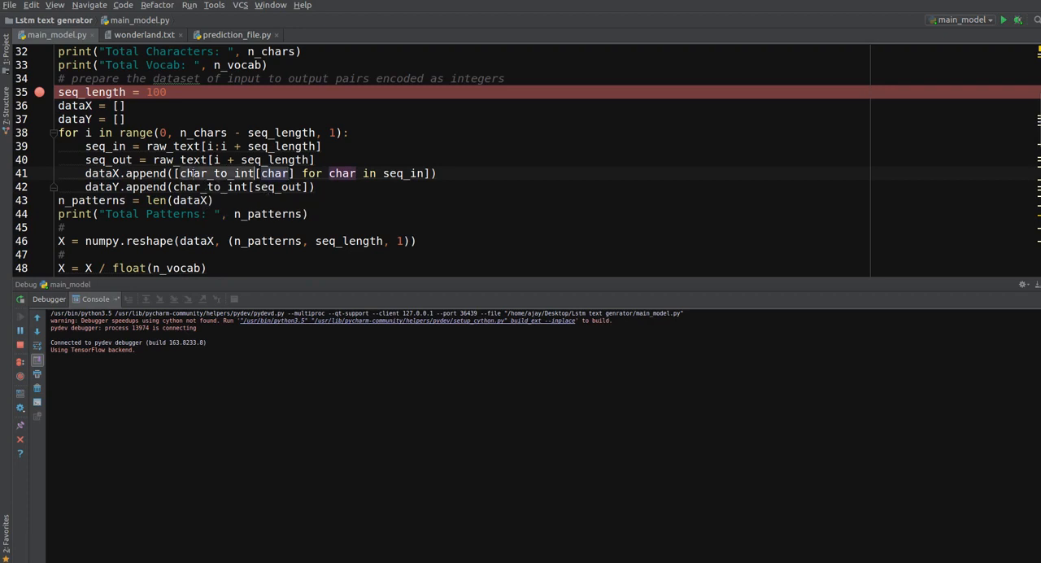
mouse_move(192, 174)
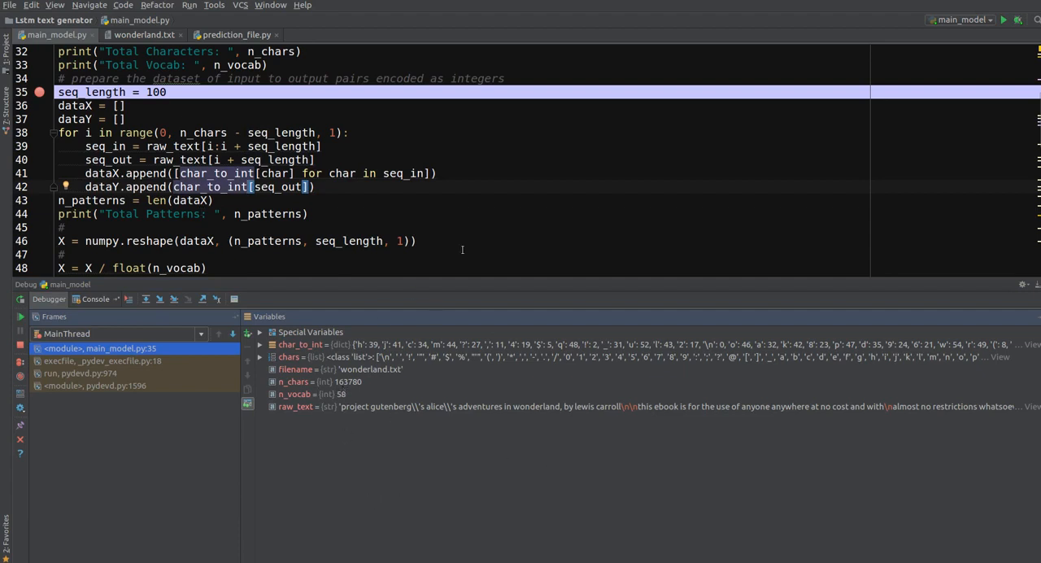
mouse_move(344, 394)
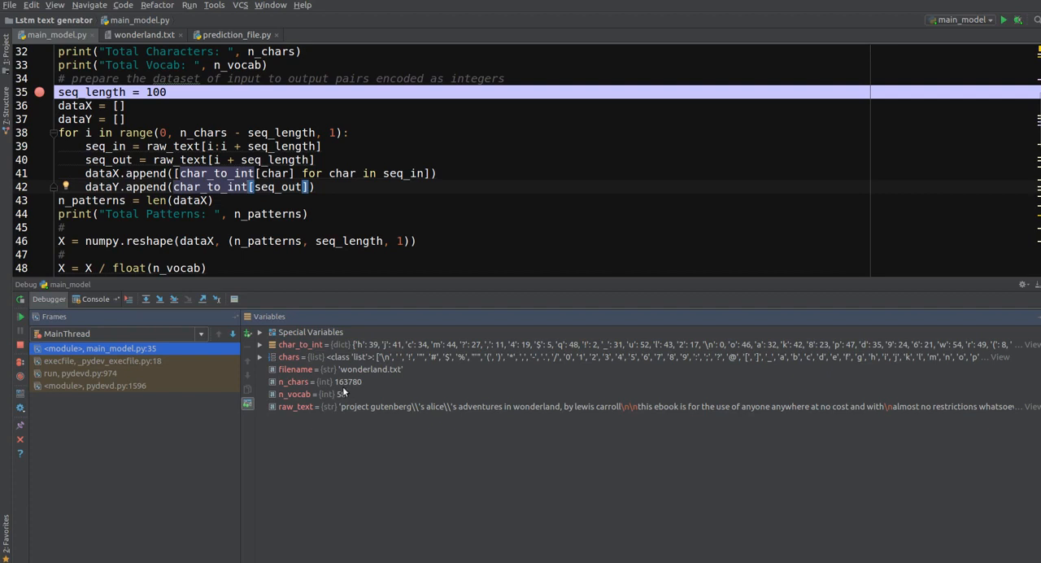
mouse_move(348, 390)
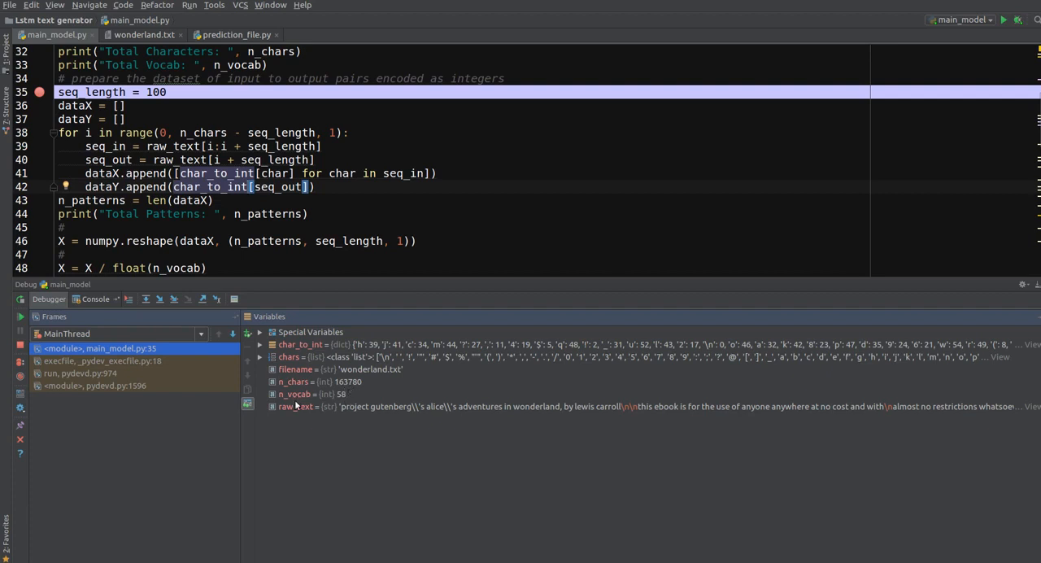
mouse_move(341, 404)
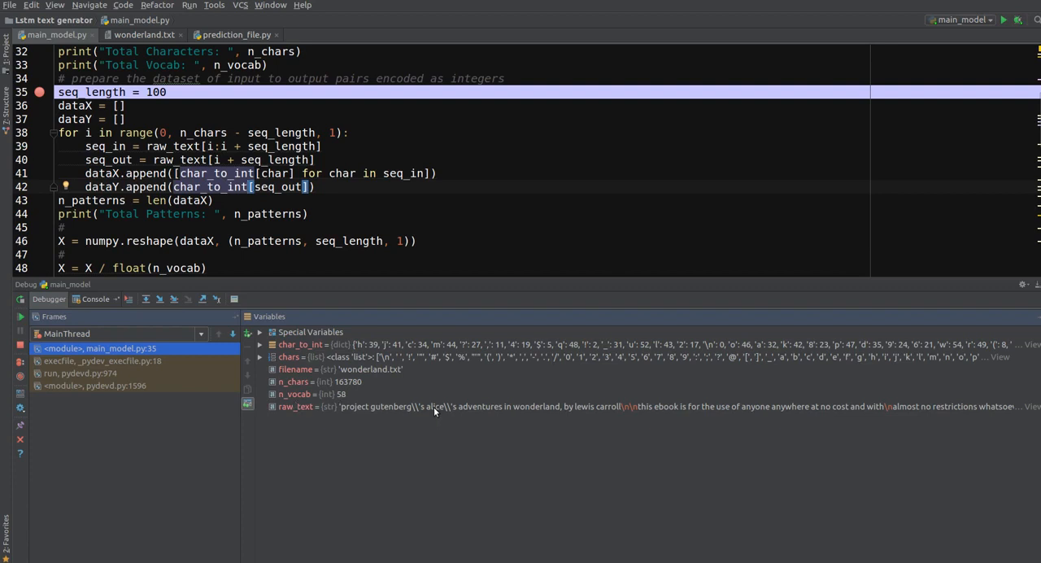
mouse_move(443, 416)
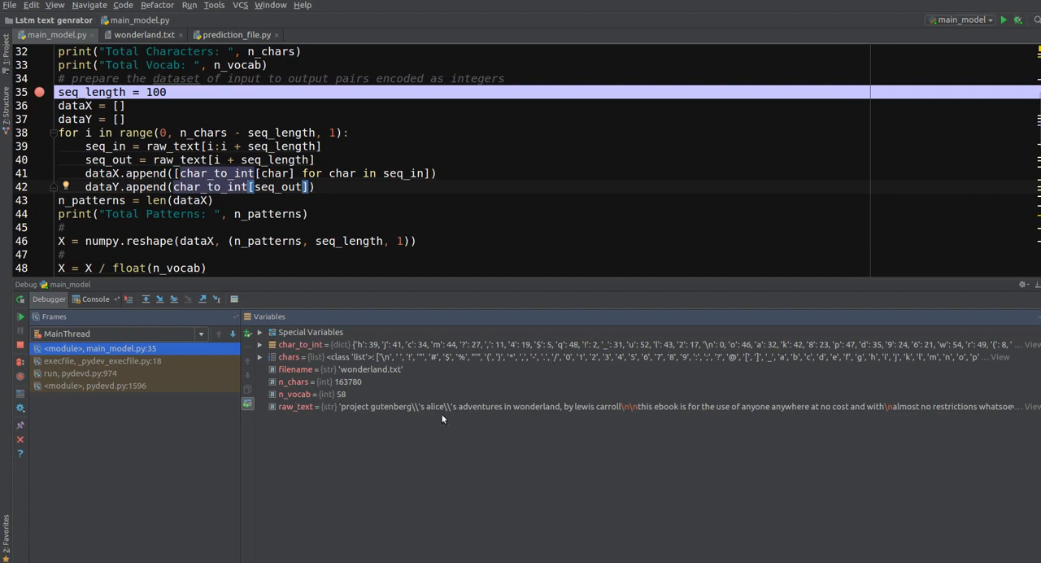
mouse_move(686, 405)
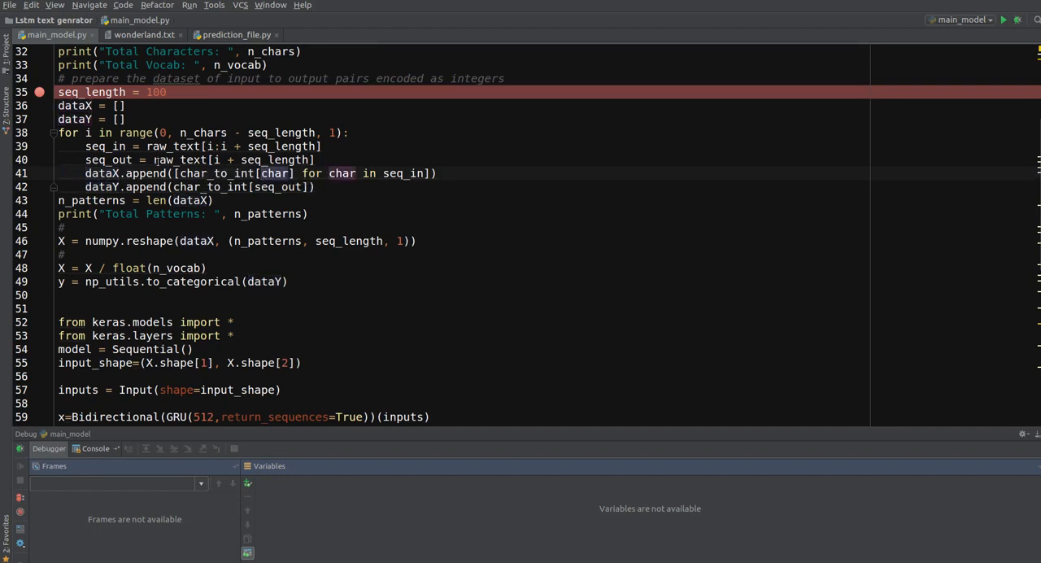
scroll(down, 3)
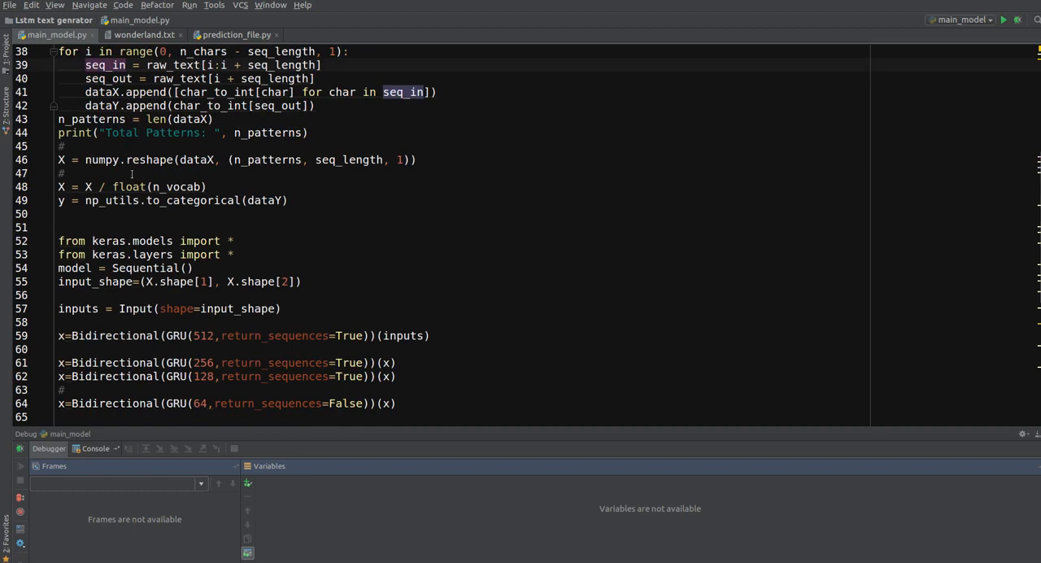
scroll(down, 3)
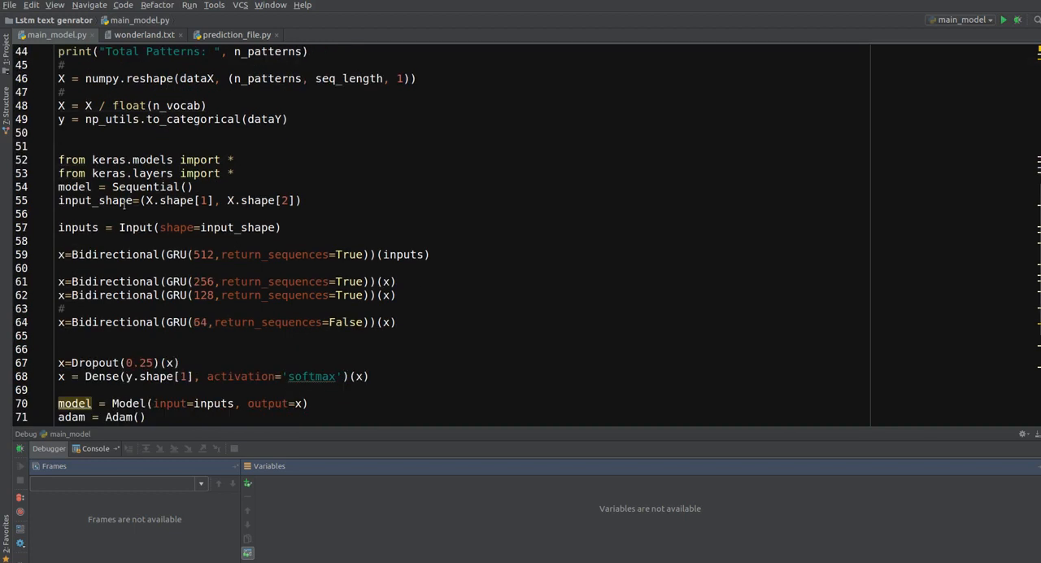
mouse_move(57, 307)
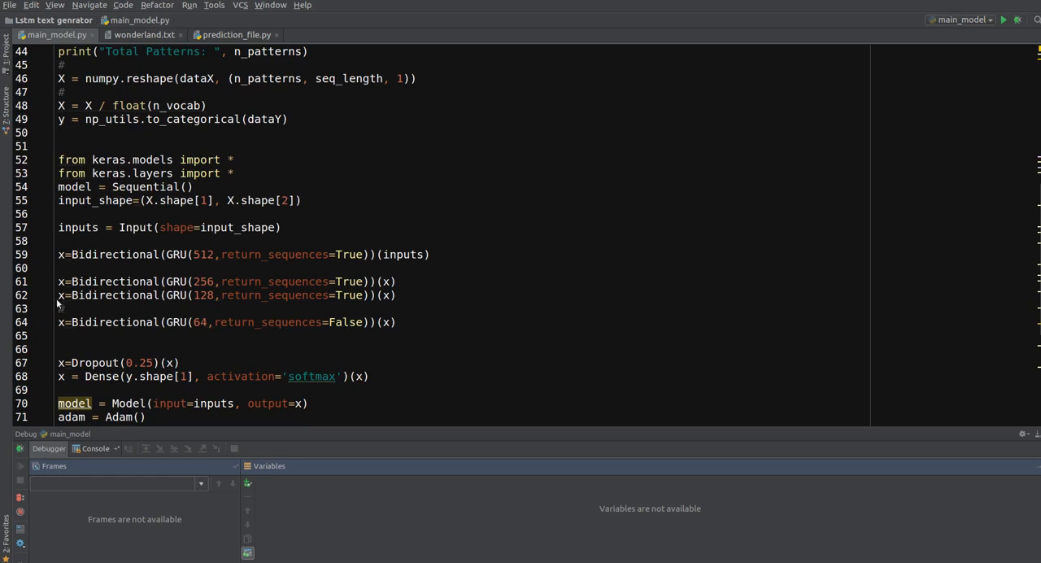
double_click(274, 254)
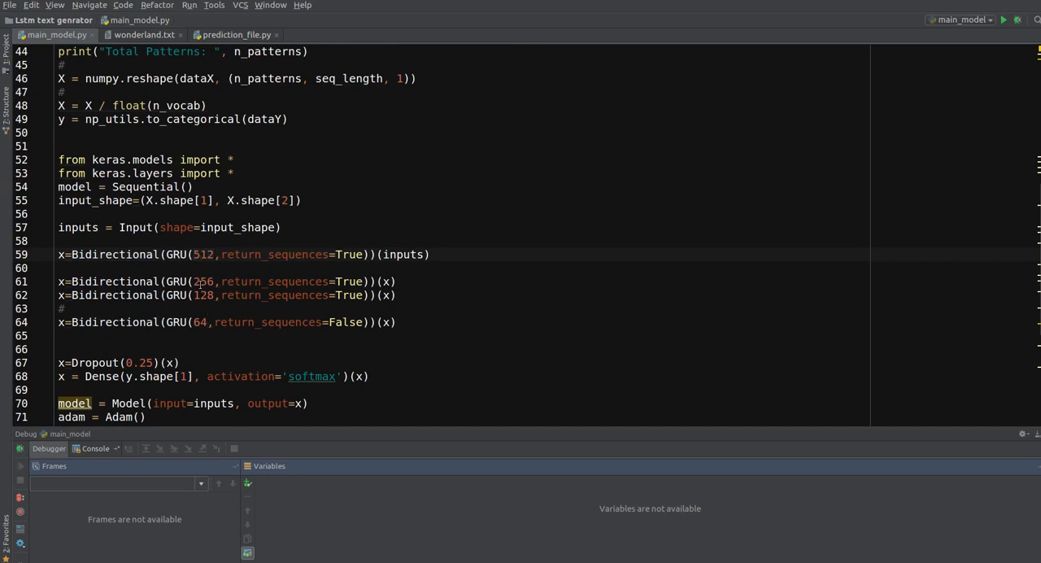
double_click(204, 294)
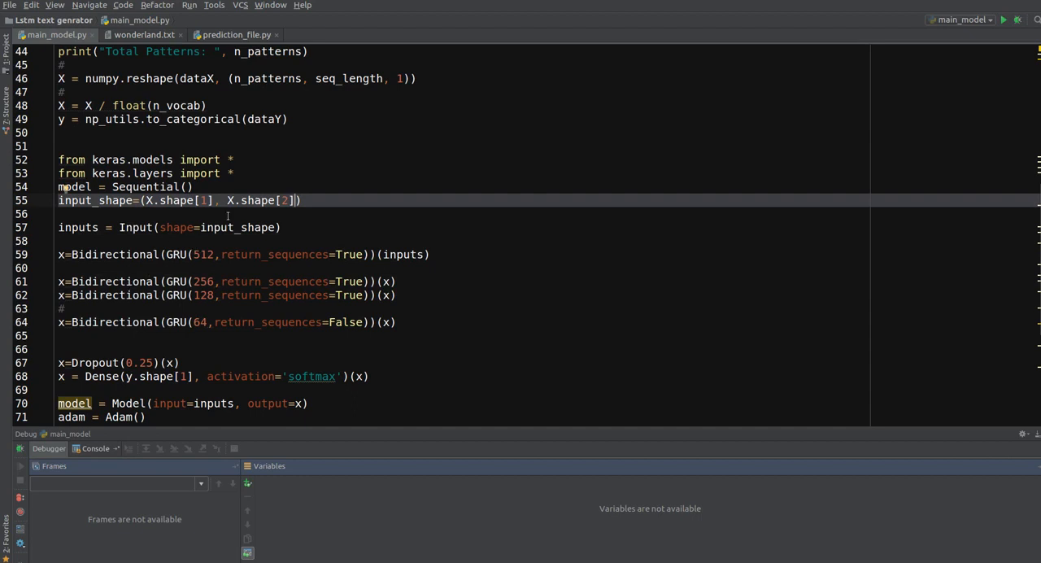
scroll(down, 3)
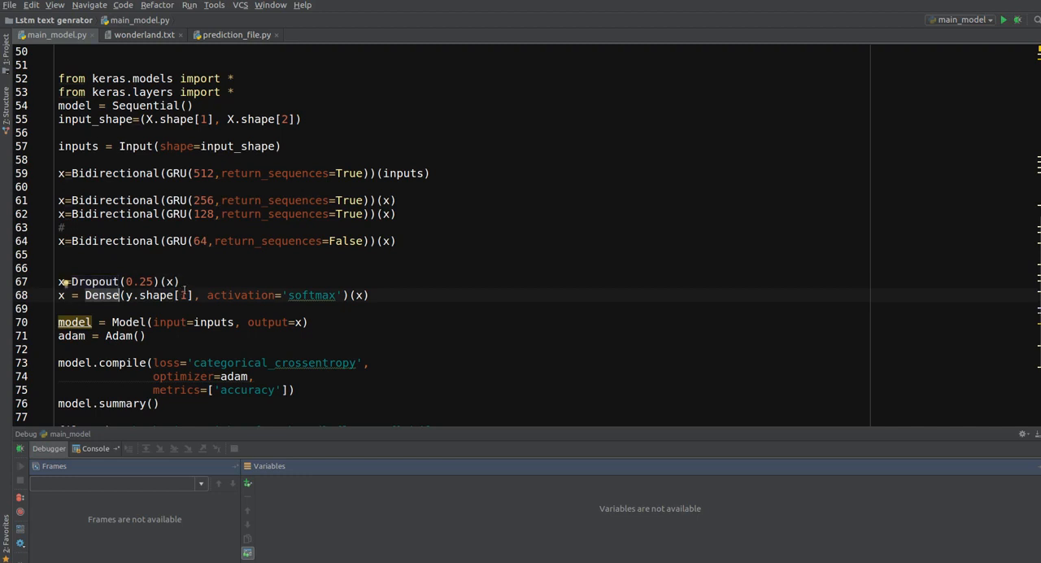
Review the compile, ModelCheckpoint and model.fit code, then close the Debug tool window
double_click(312, 295)
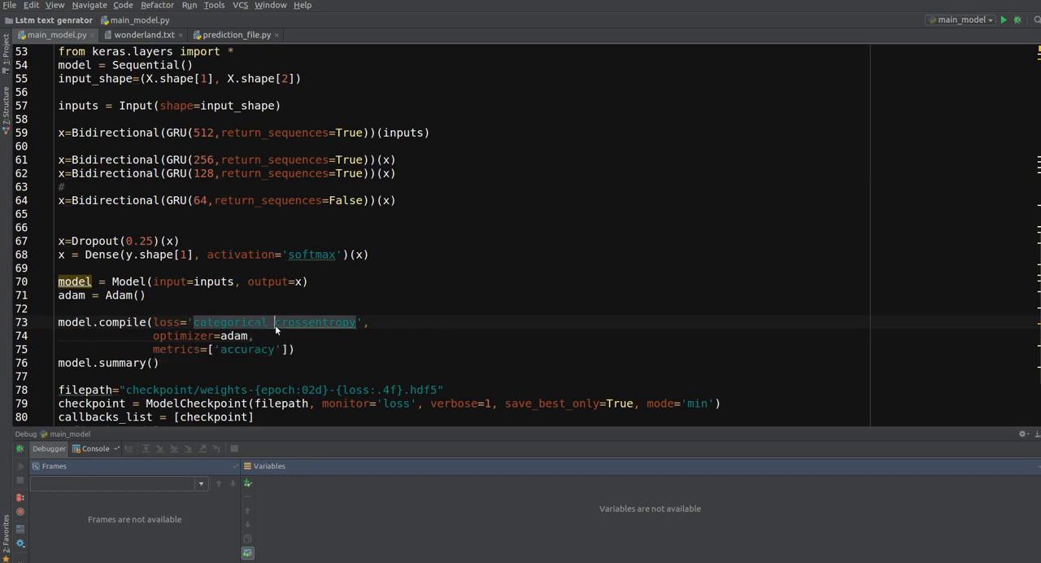
scroll(down, 3)
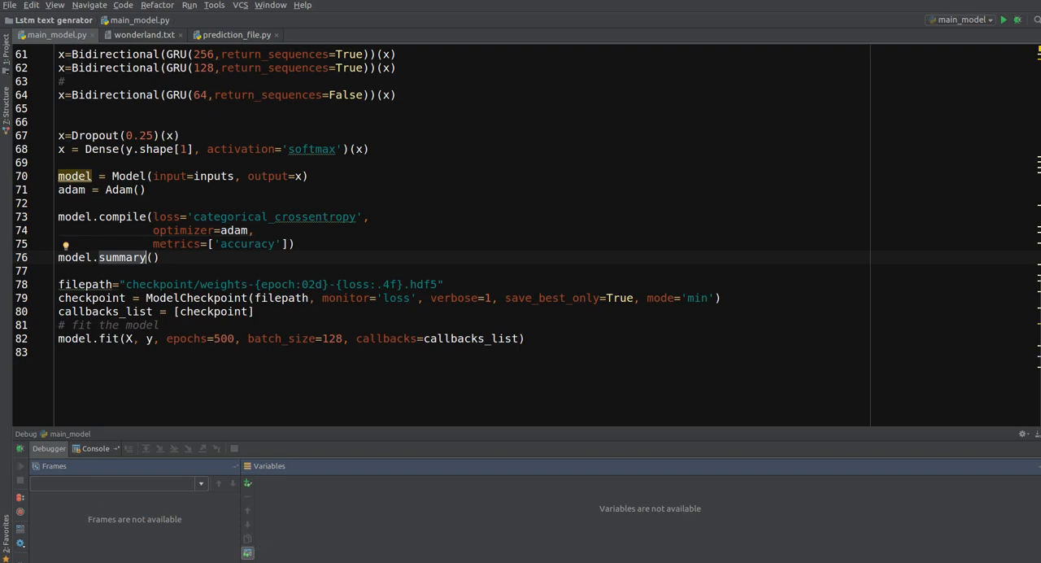
mouse_move(429, 253)
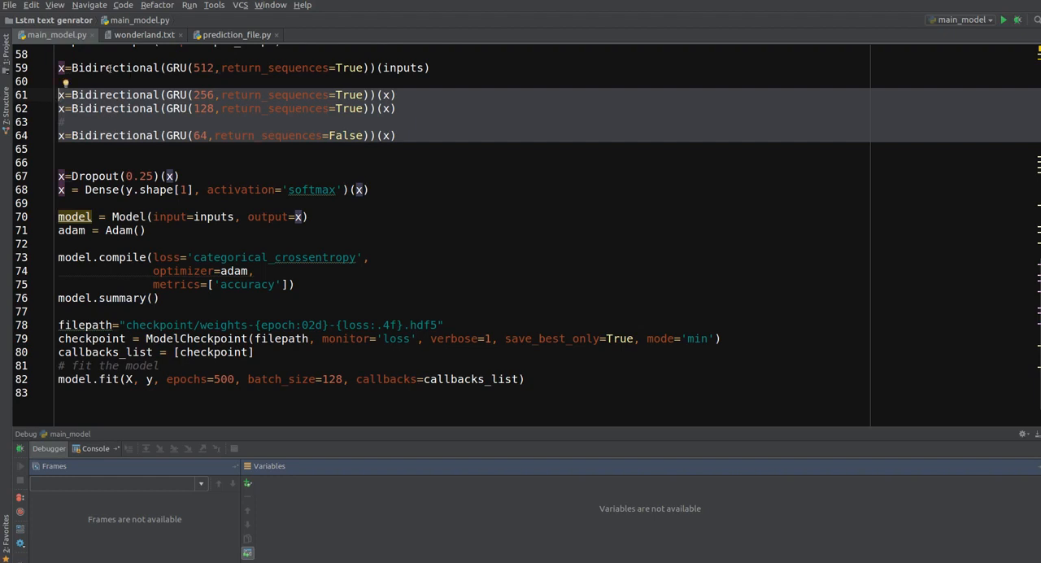
mouse_move(303, 156)
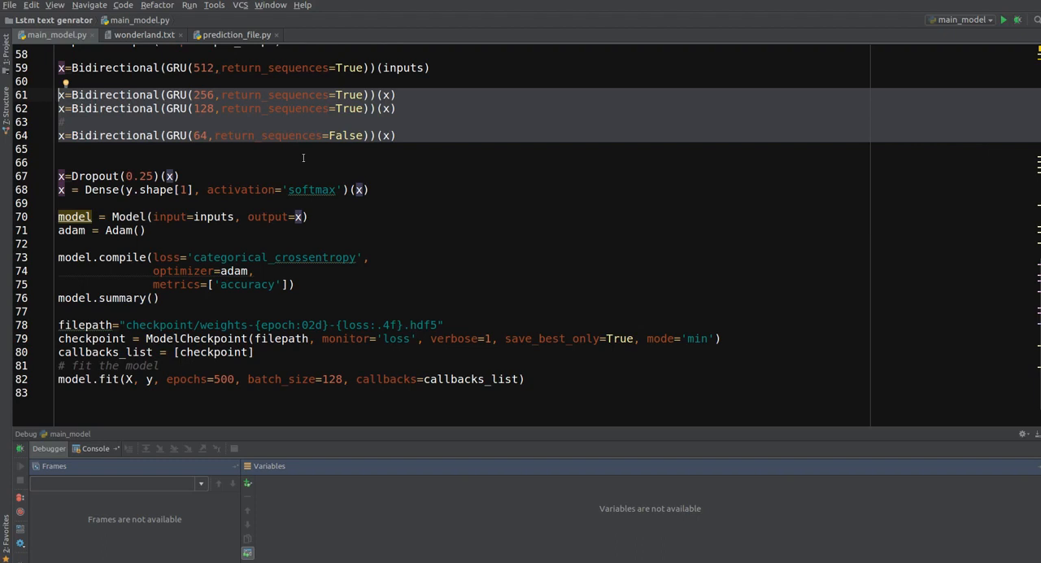
double_click(222, 325)
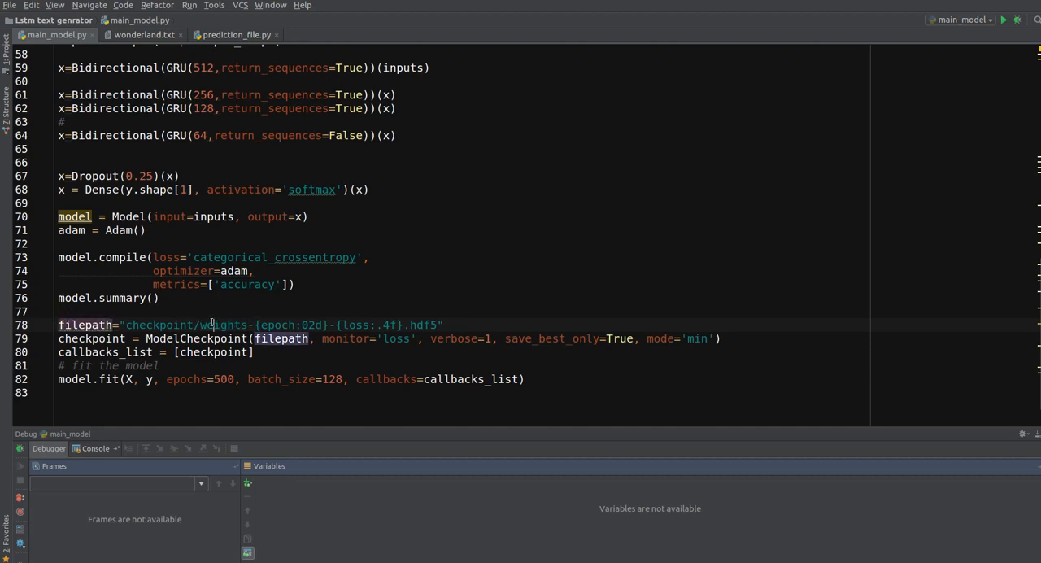
double_click(221, 326)
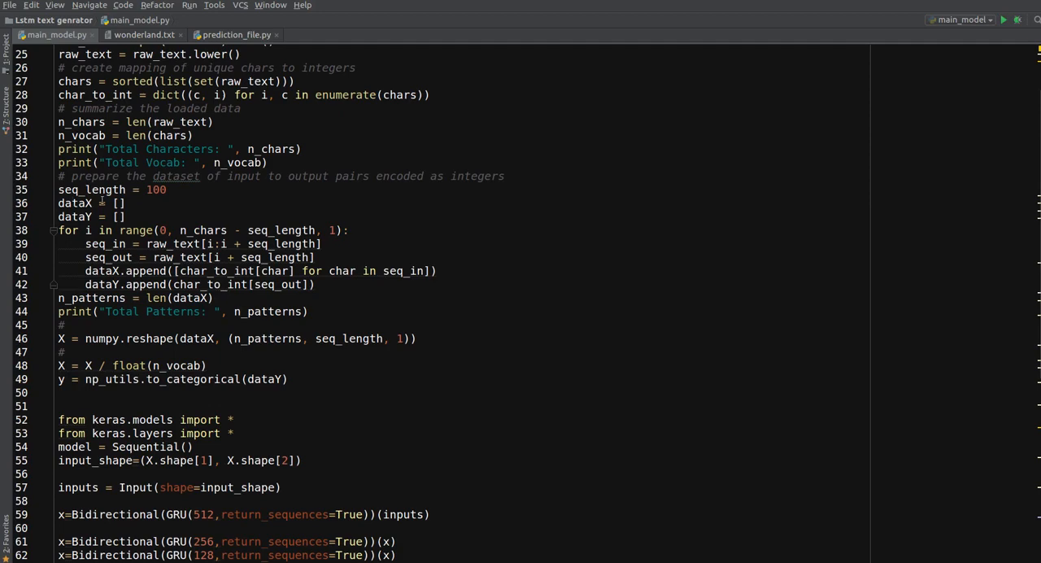
scroll(down, 3)
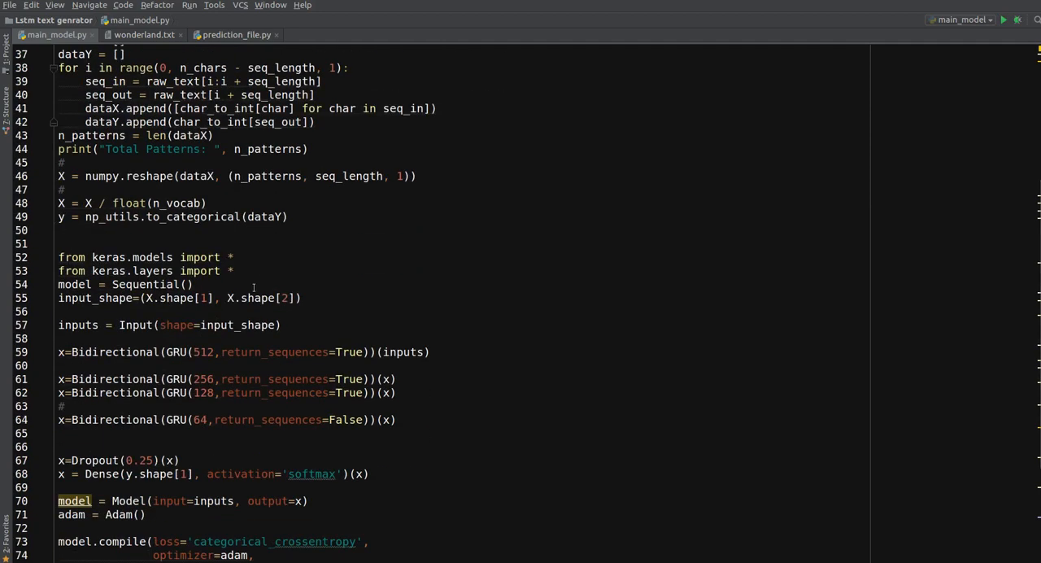
scroll(down, 3)
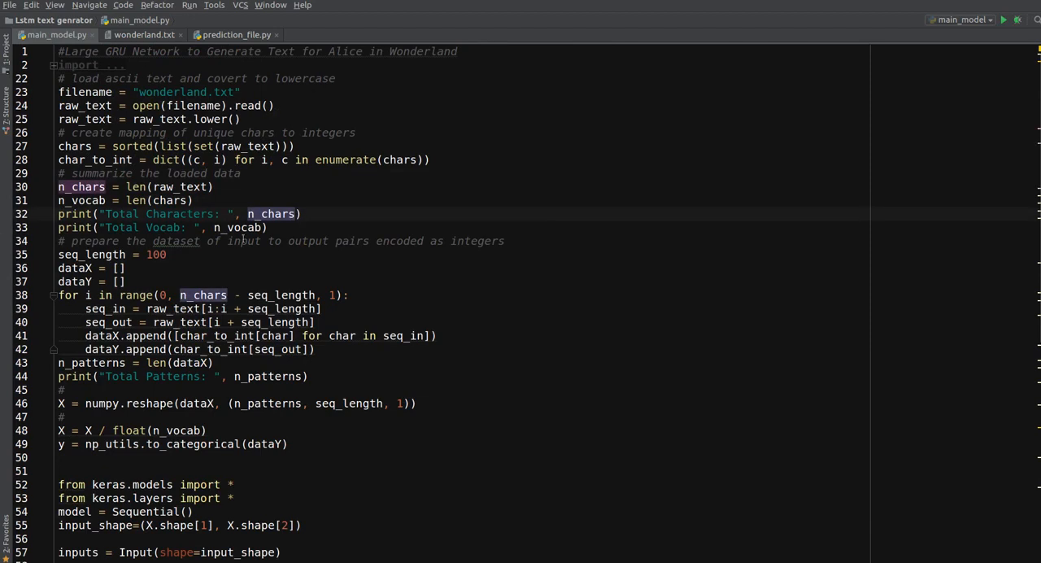
mouse_move(522, 121)
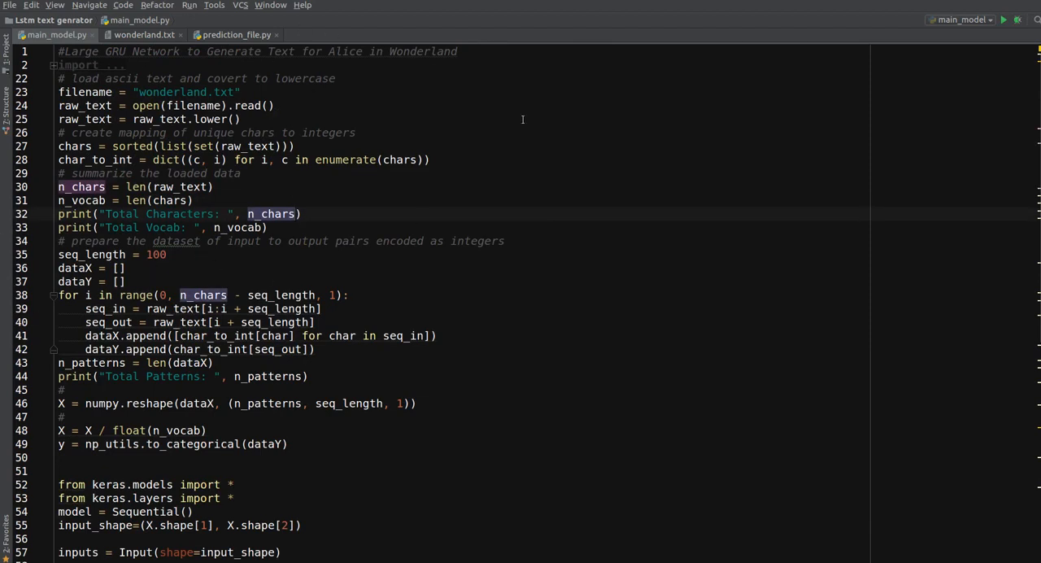
mouse_move(605, 338)
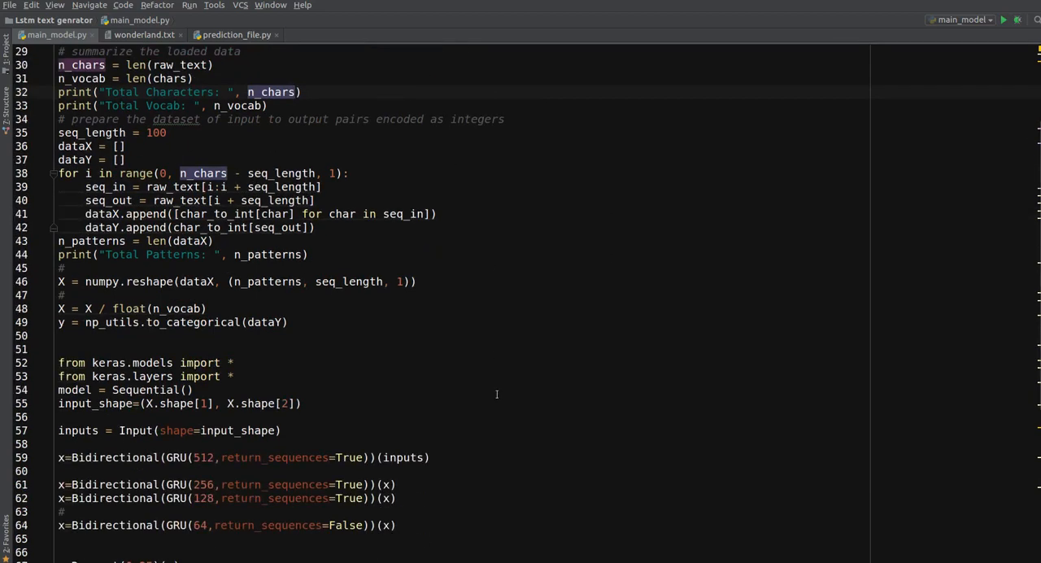
scroll(down, 3)
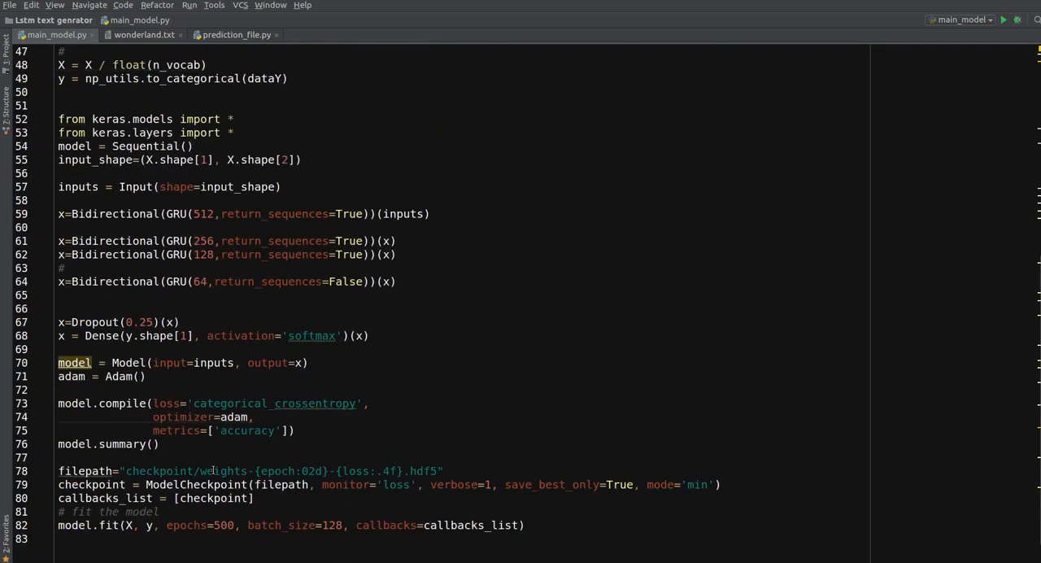
mouse_move(426, 426)
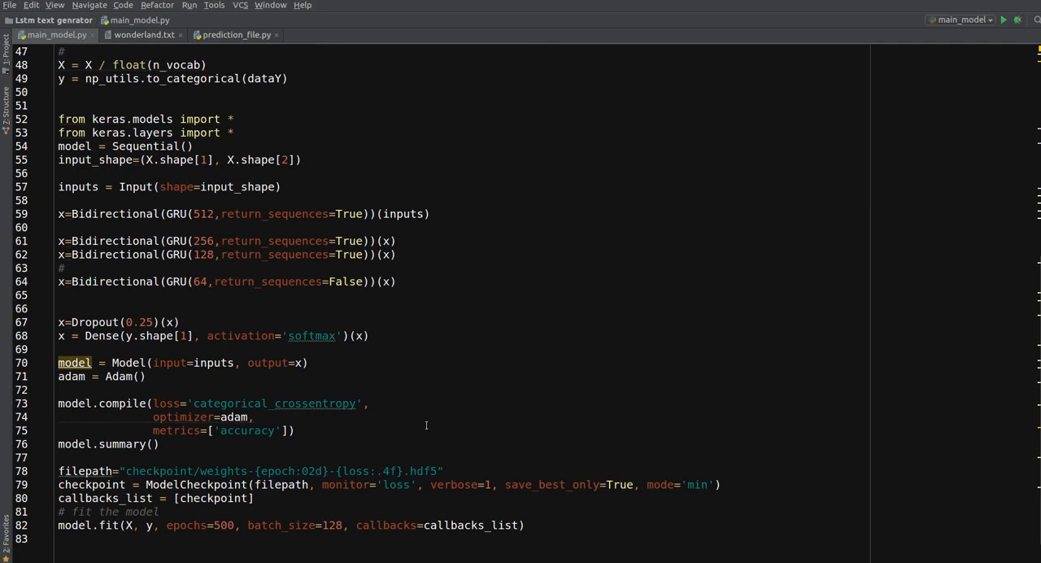
mouse_move(420, 419)
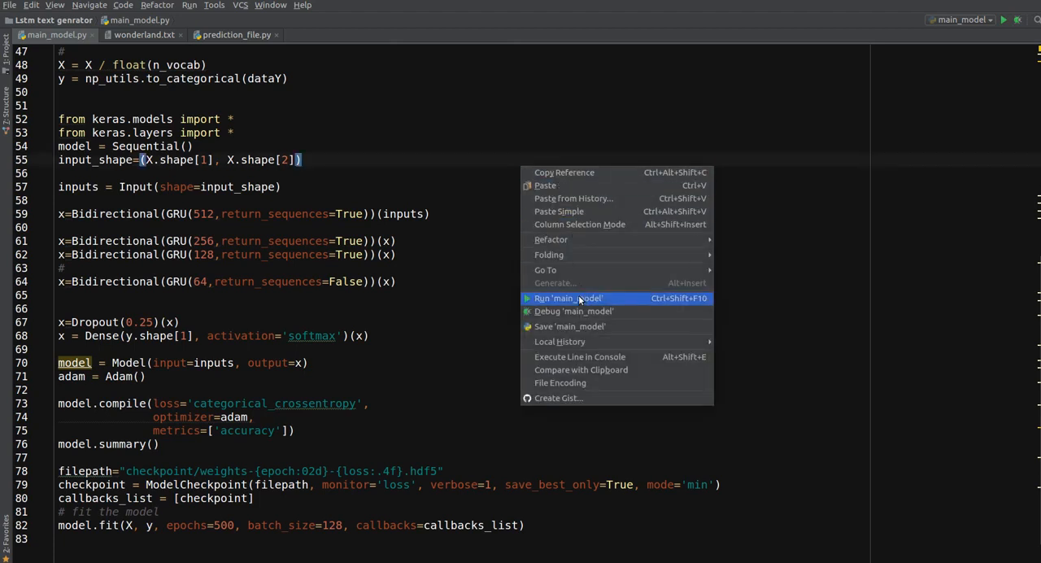
Run main_model.py so it prints the model summary and begins epoch 1 before being interrupted
click(568, 298)
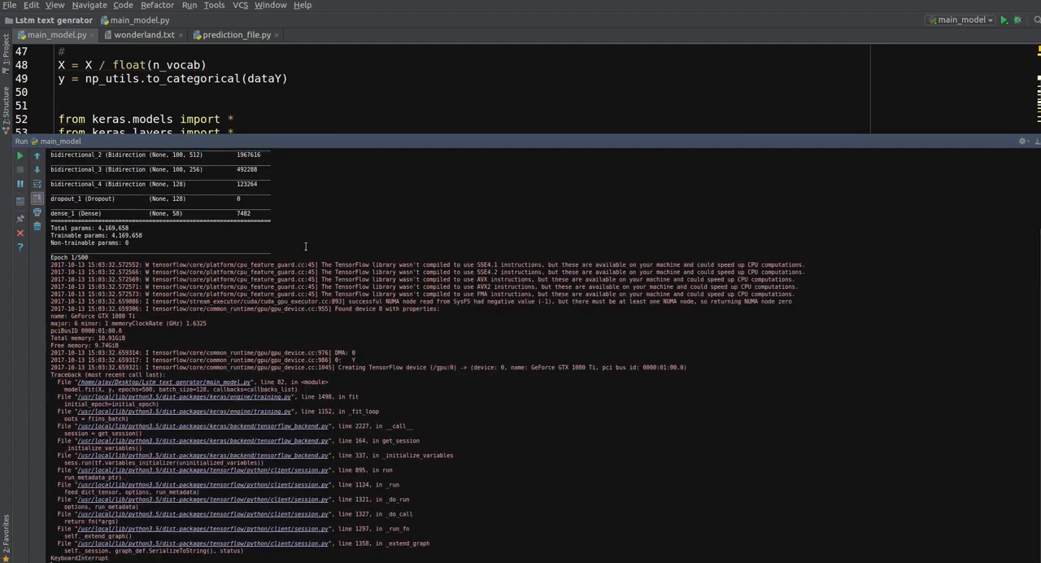
Switch the editor colour scheme from Twilight to Default and apply the bright theme to the whole IDE
click(9, 6)
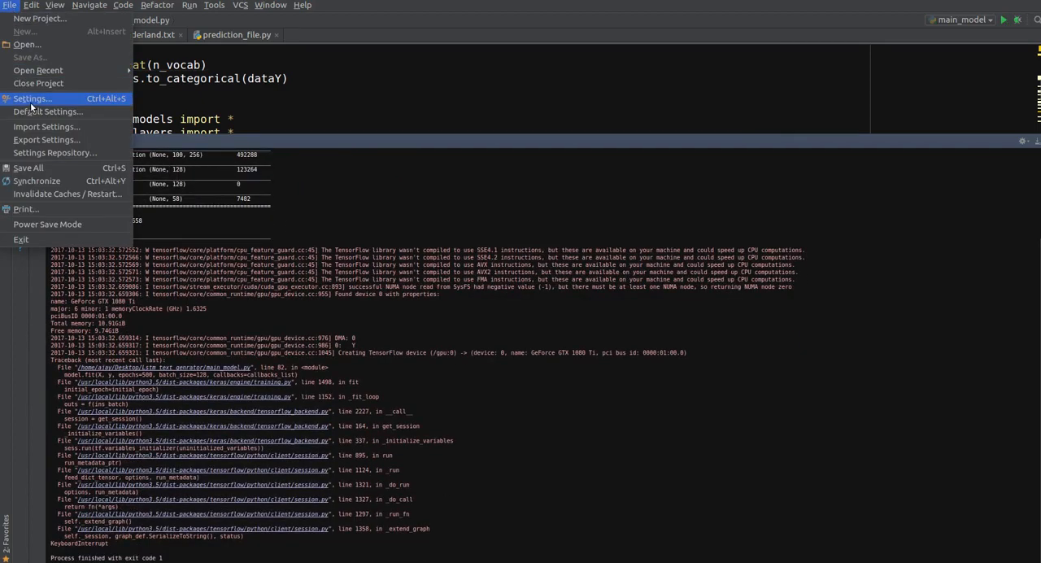
click(29, 99)
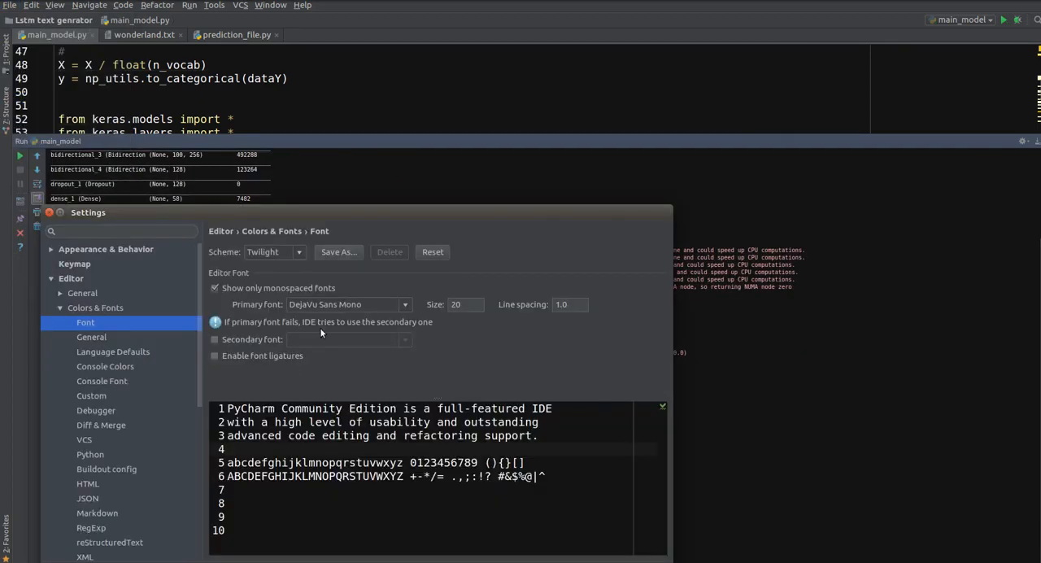
click(296, 250)
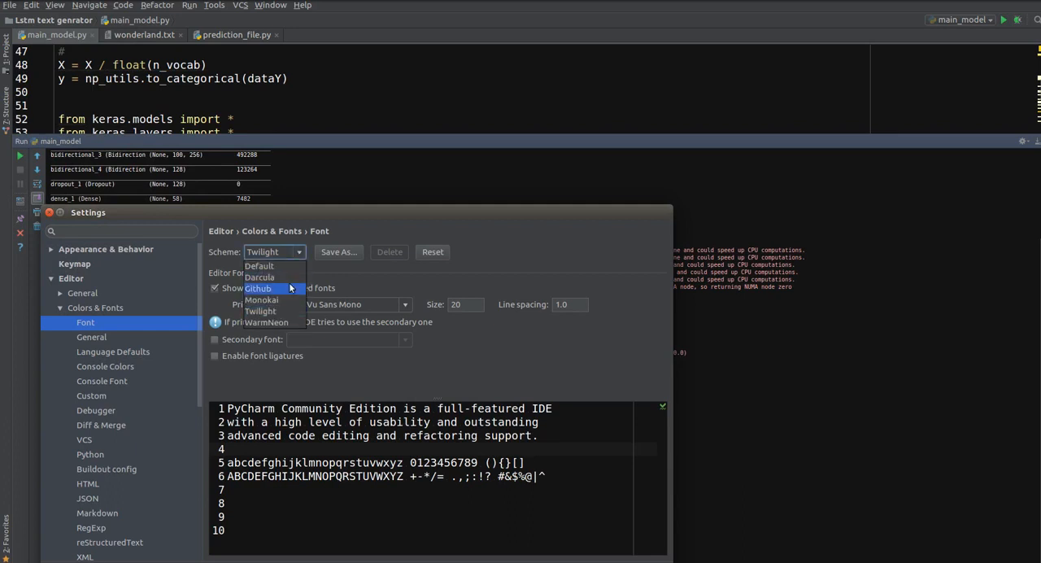
click(259, 266)
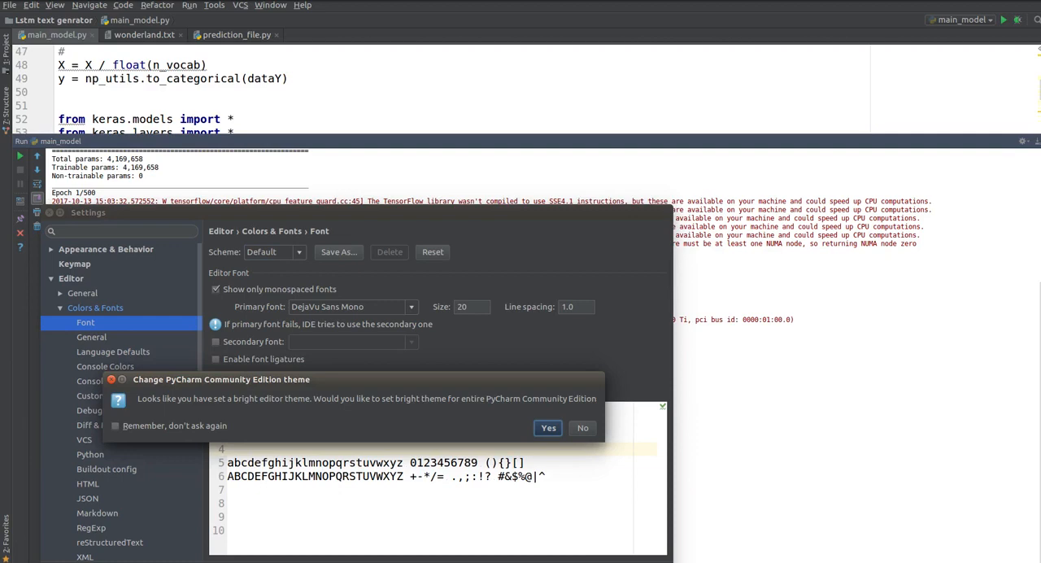
click(582, 428)
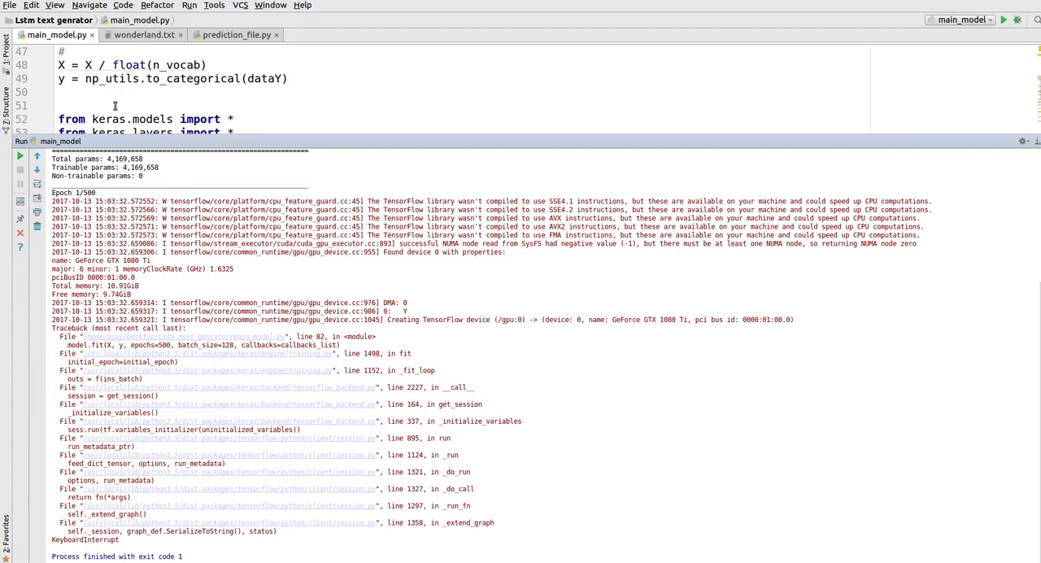
Run main_model.py again so it prints the GRU model summary and starts Epoch 1/500
right_click(114, 91)
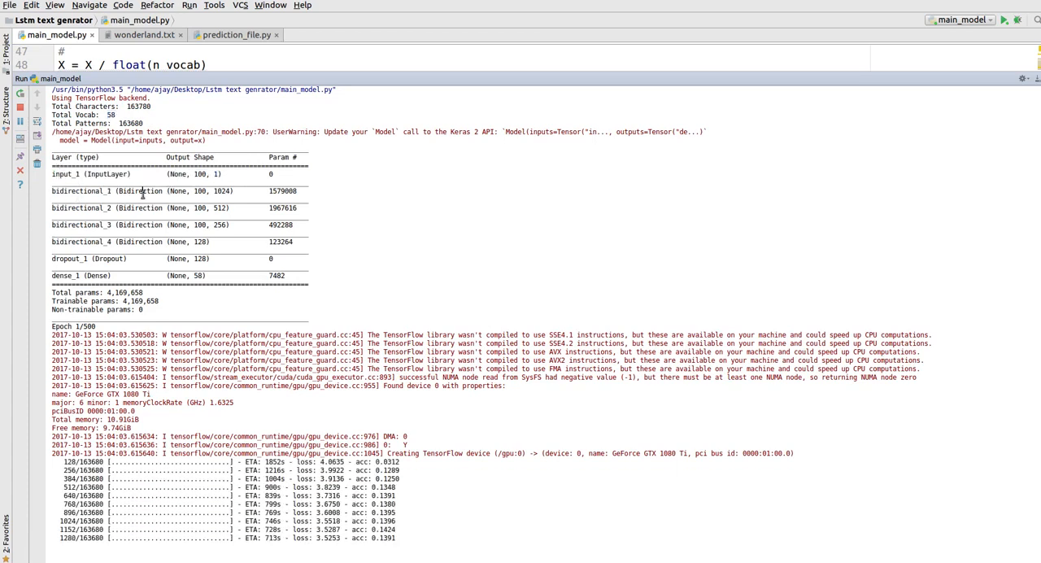
double_click(283, 191)
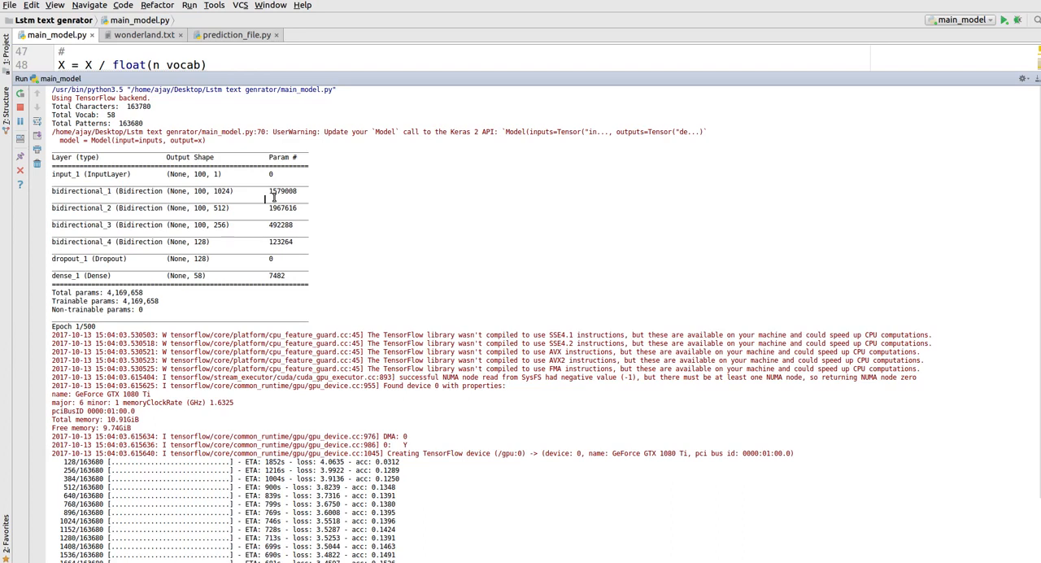
mouse_move(270, 218)
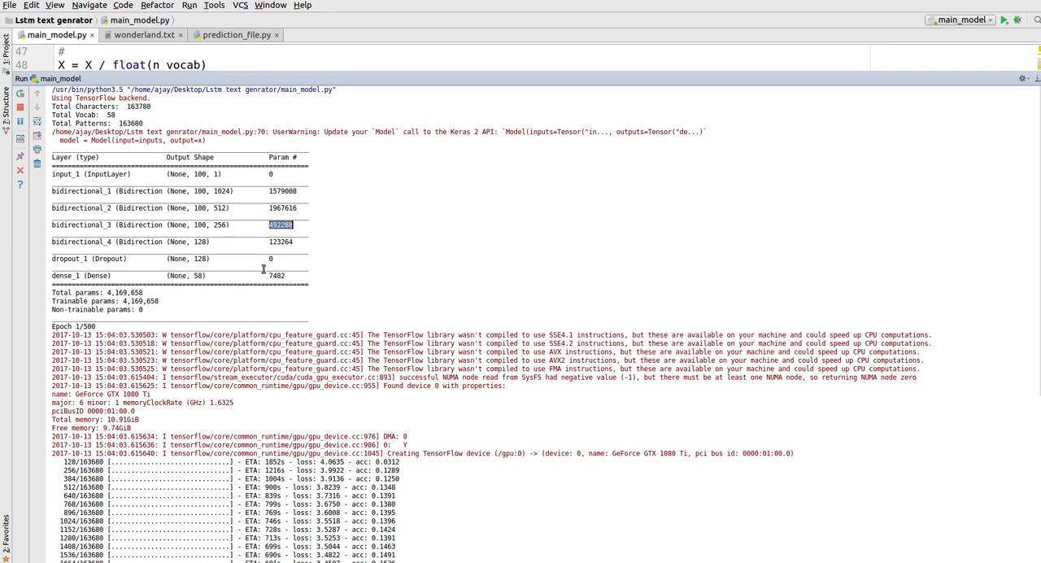
mouse_move(166, 295)
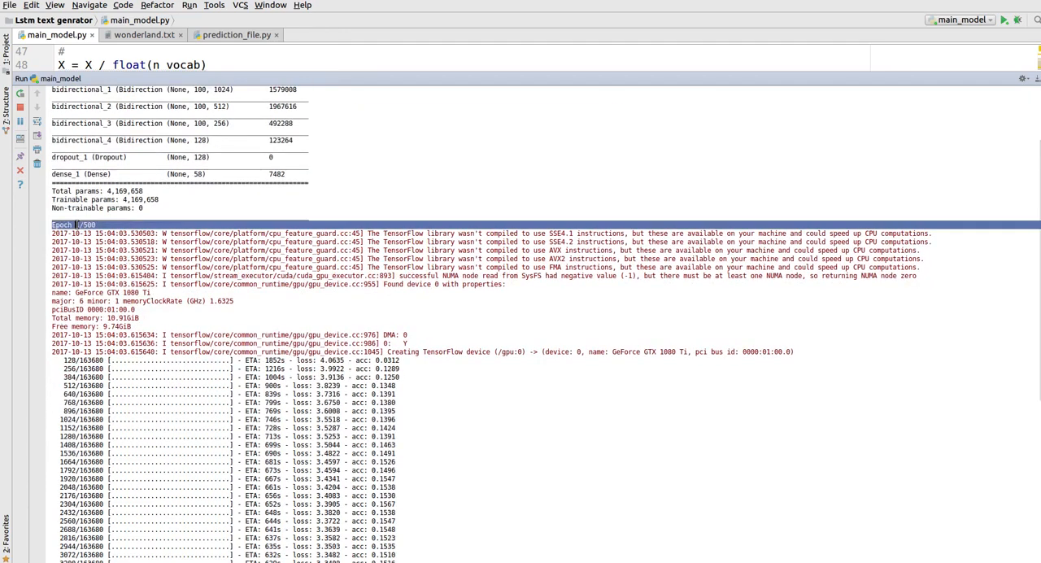
scroll(down, 3)
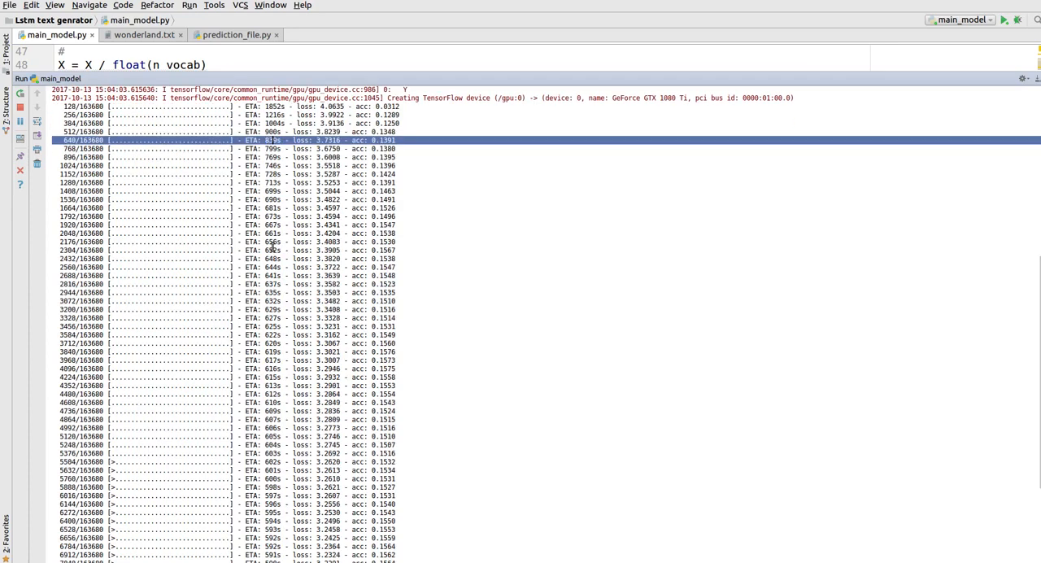
scroll(down, 3)
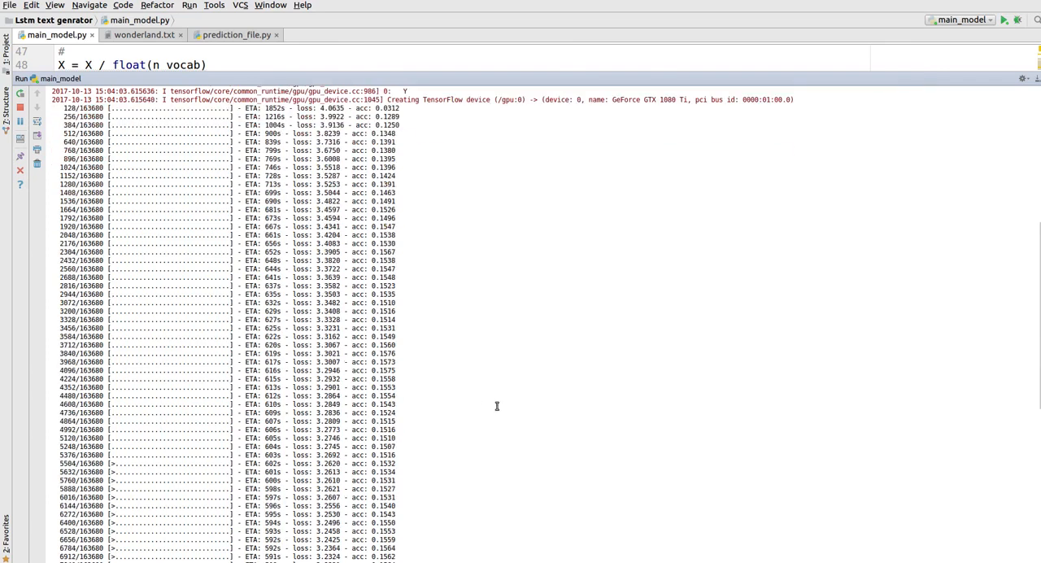
scroll(down, 3)
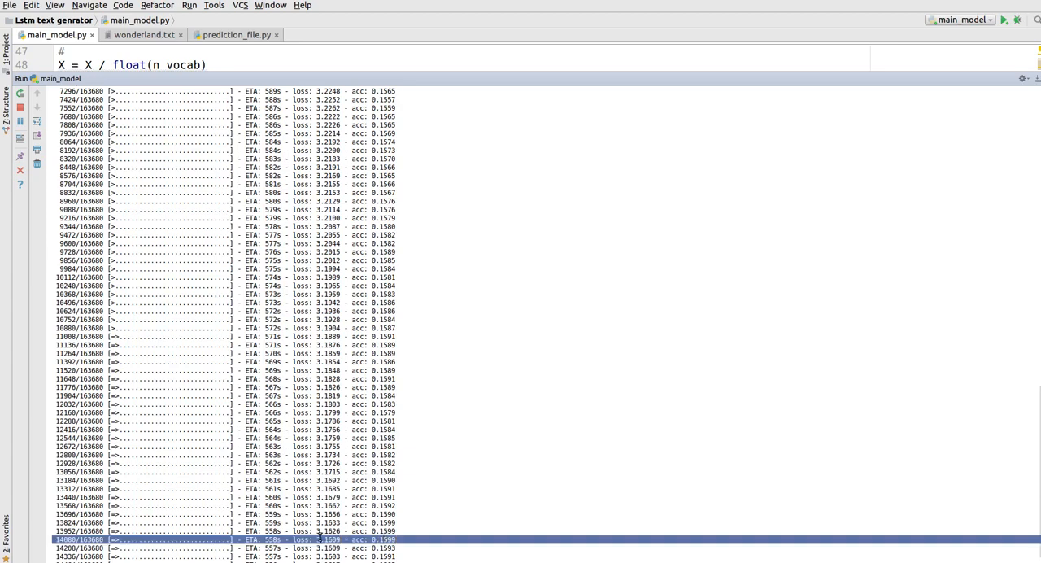
scroll(down, 3)
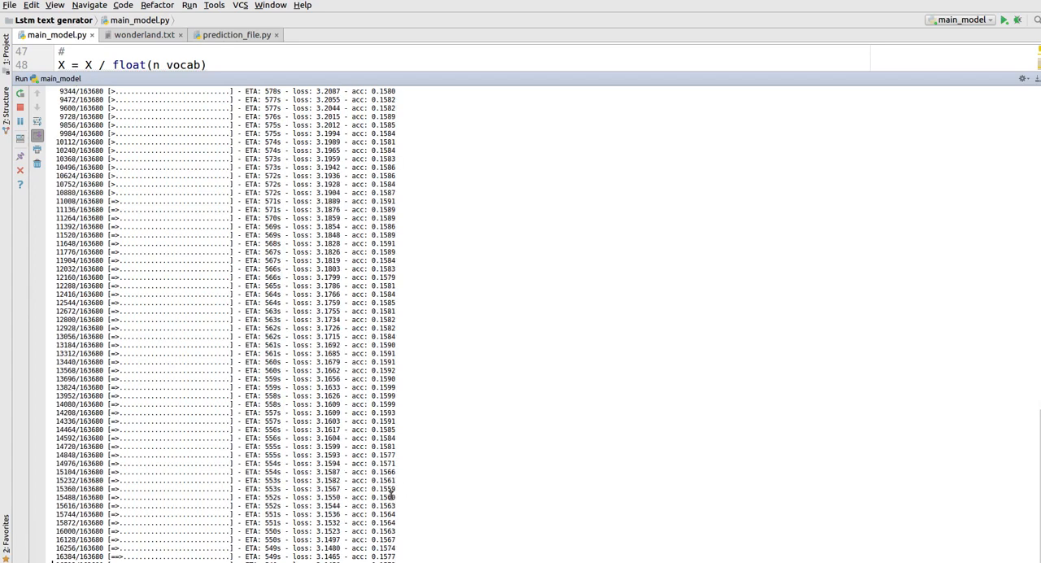
scroll(down, 3)
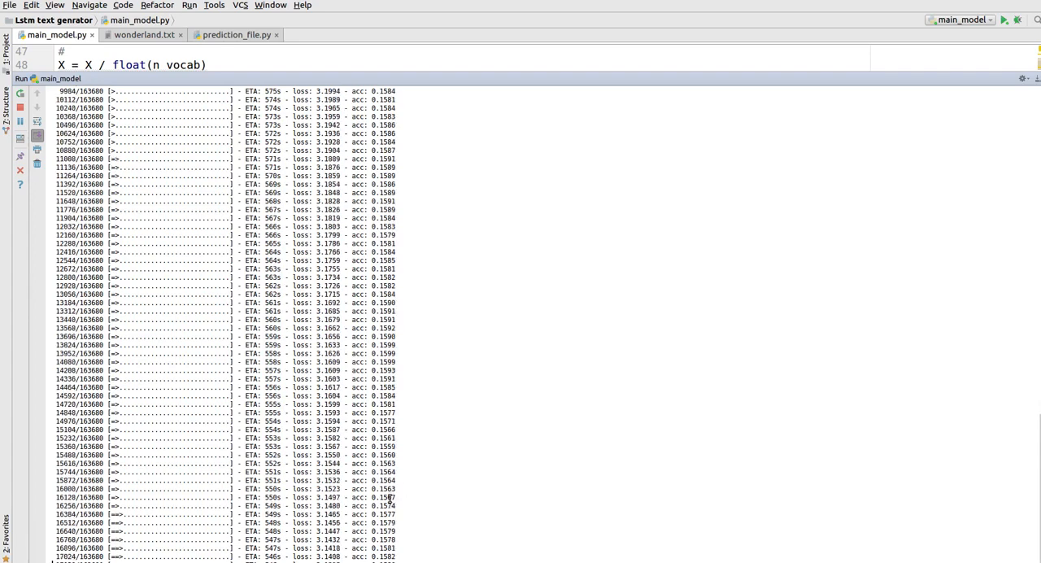
scroll(down, 3)
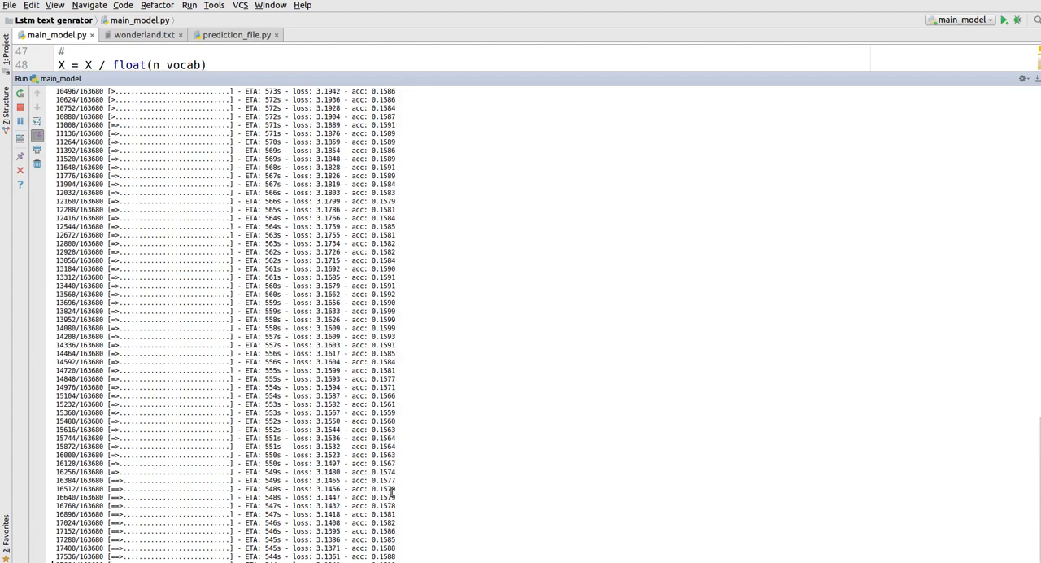
scroll(down, 3)
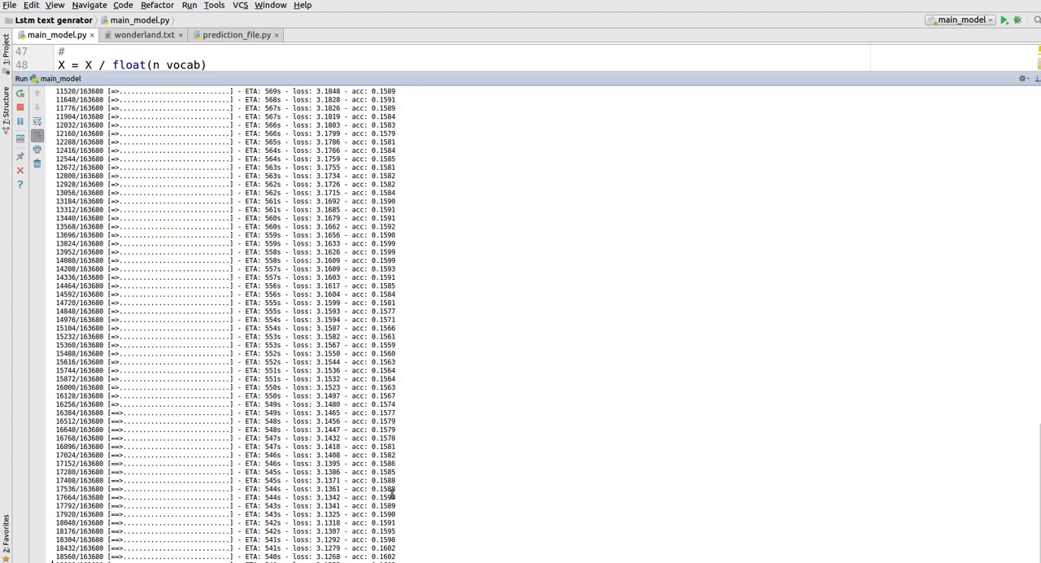
scroll(down, 3)
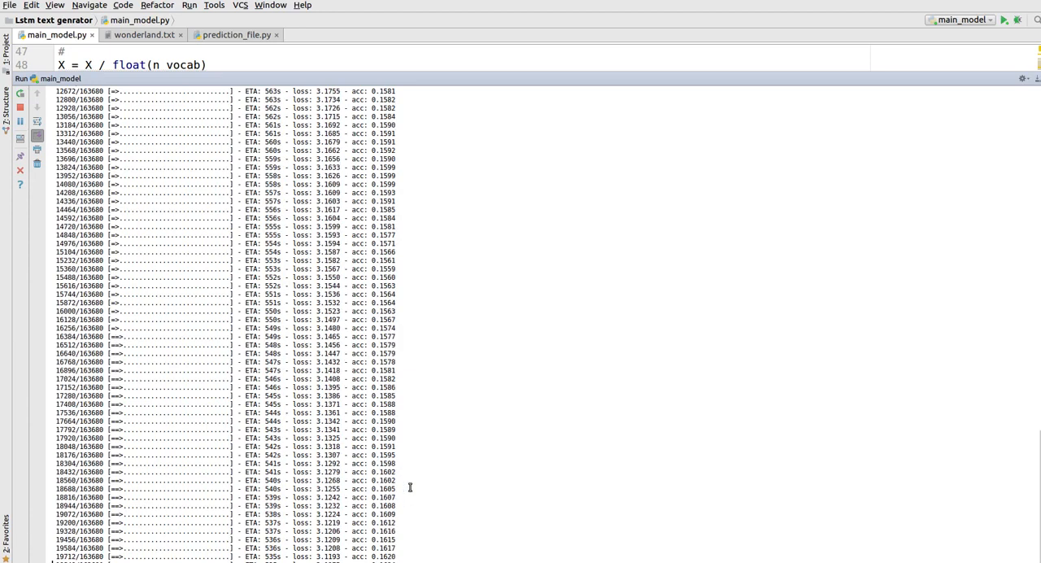
scroll(down, 3)
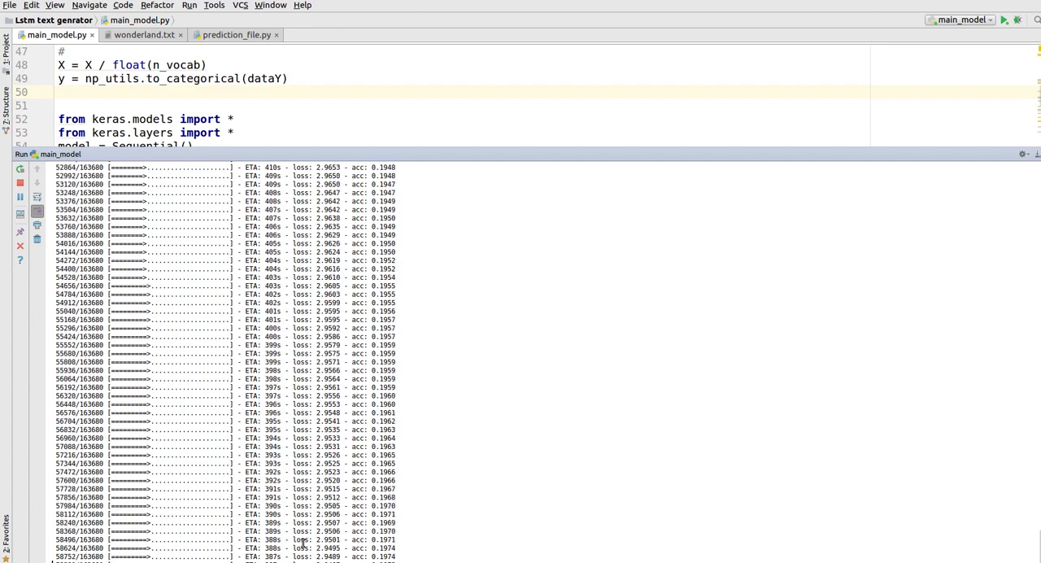
Scroll through main_model.py above the still-running training output
scroll(down, 3)
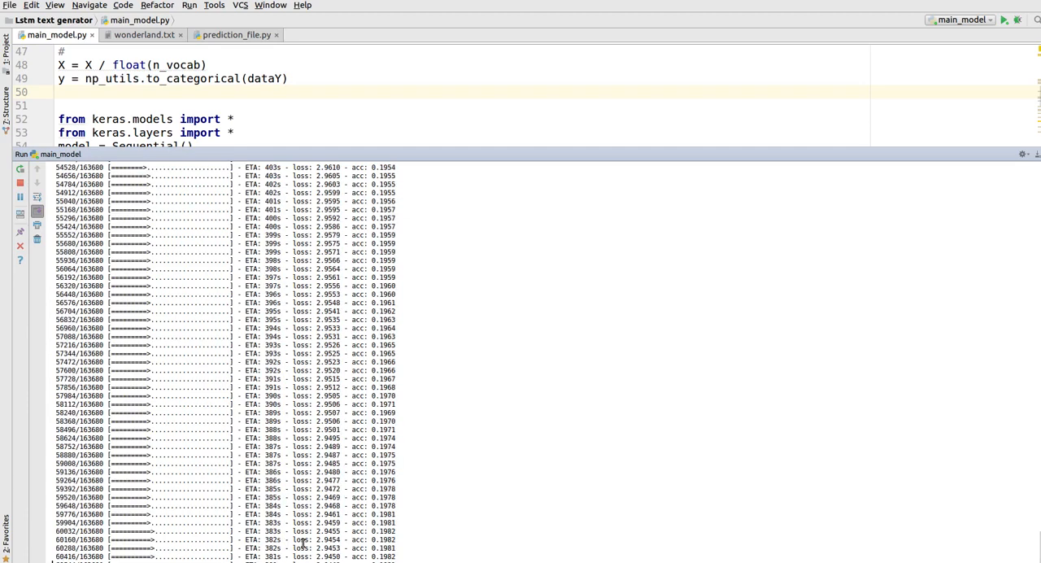
scroll(down, 3)
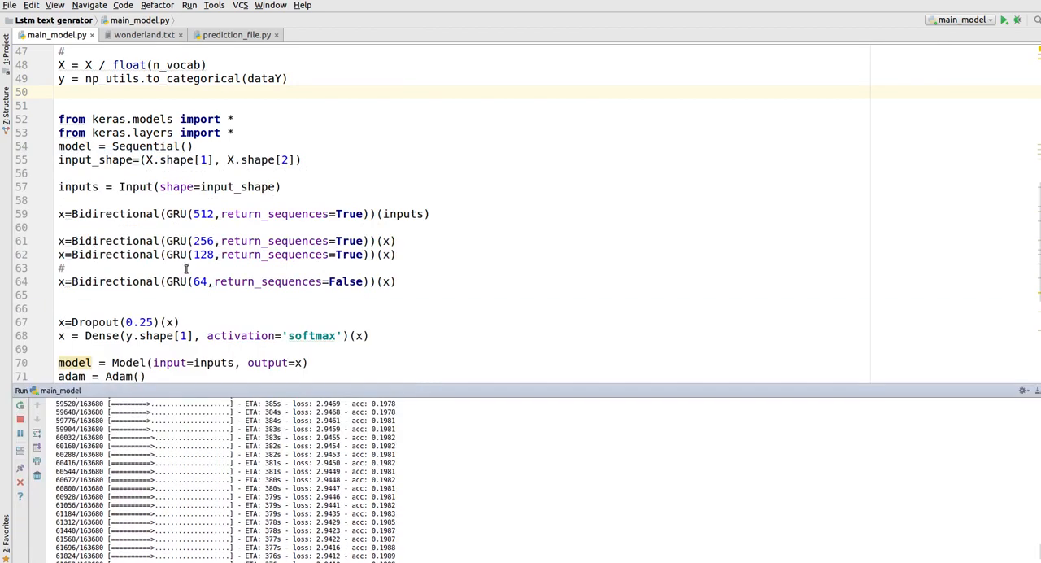
double_click(175, 254)
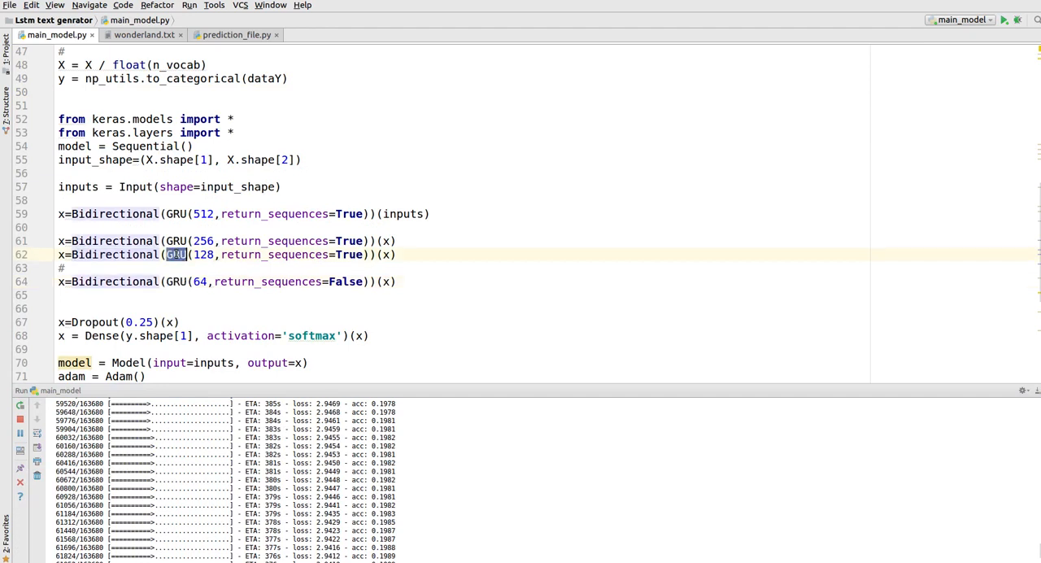
scroll(down, 3)
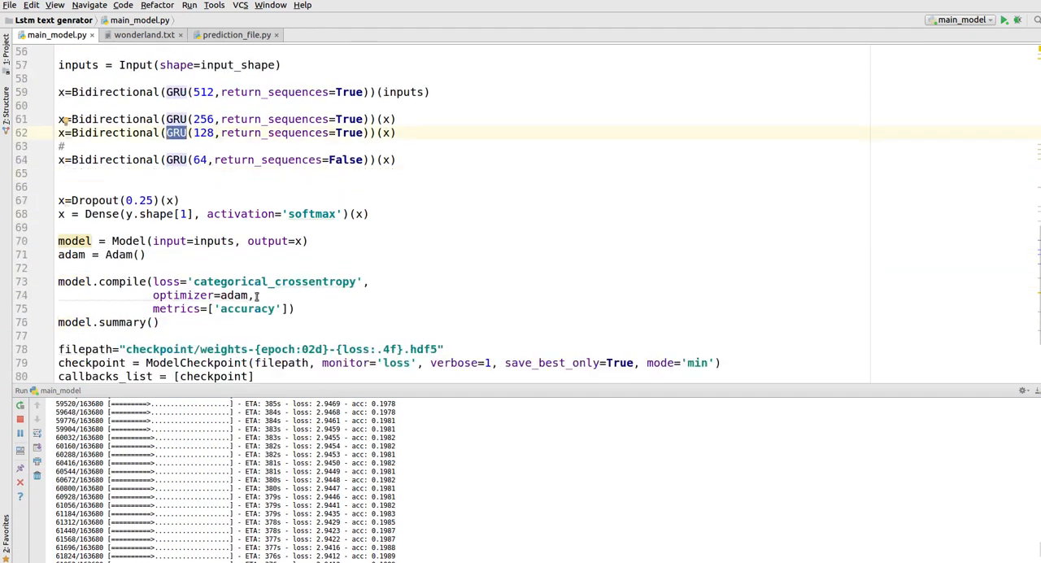
scroll(down, 3)
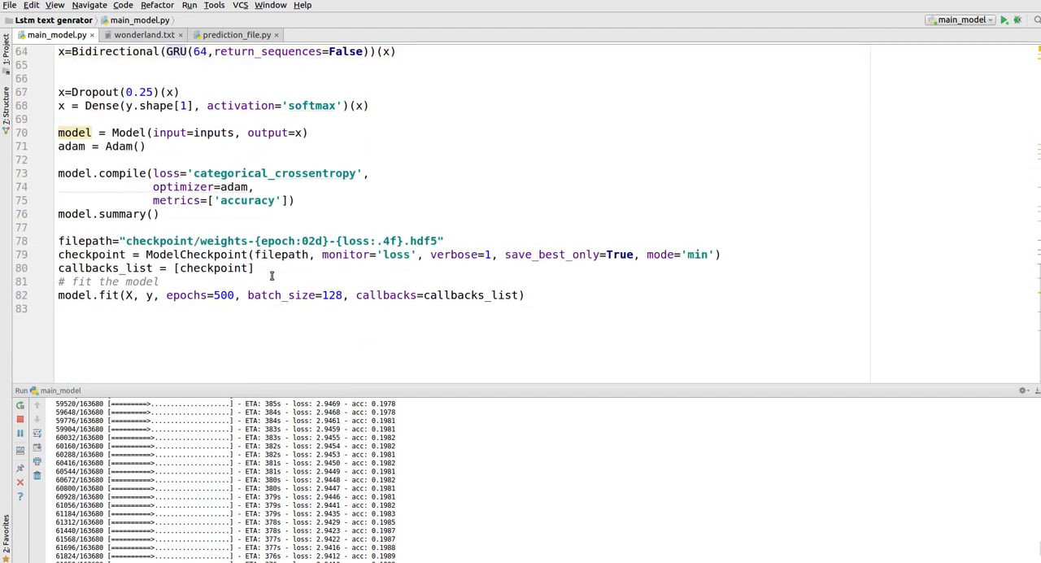
mouse_move(371, 392)
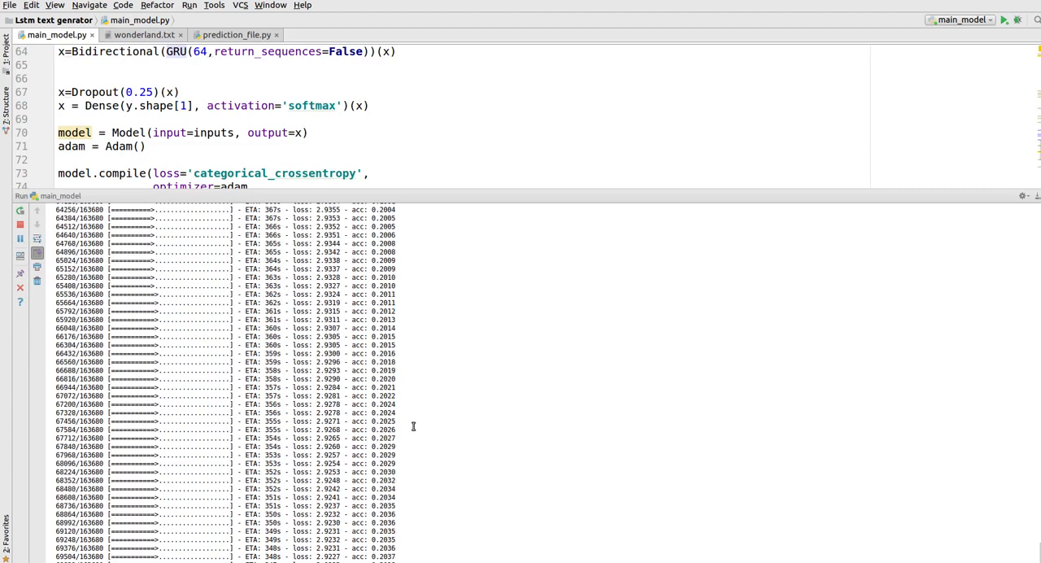
scroll(down, 3)
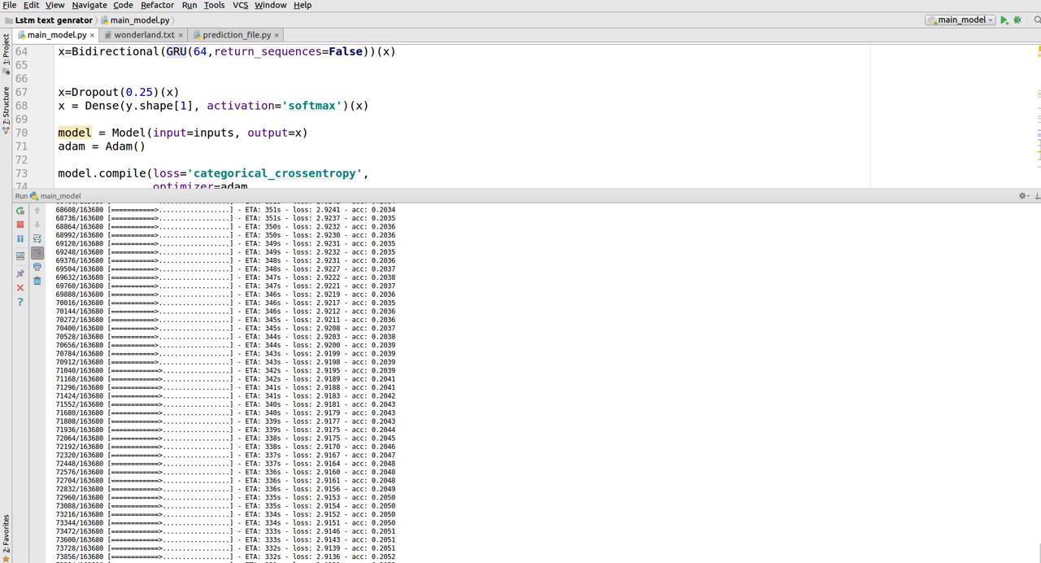
scroll(down, 3)
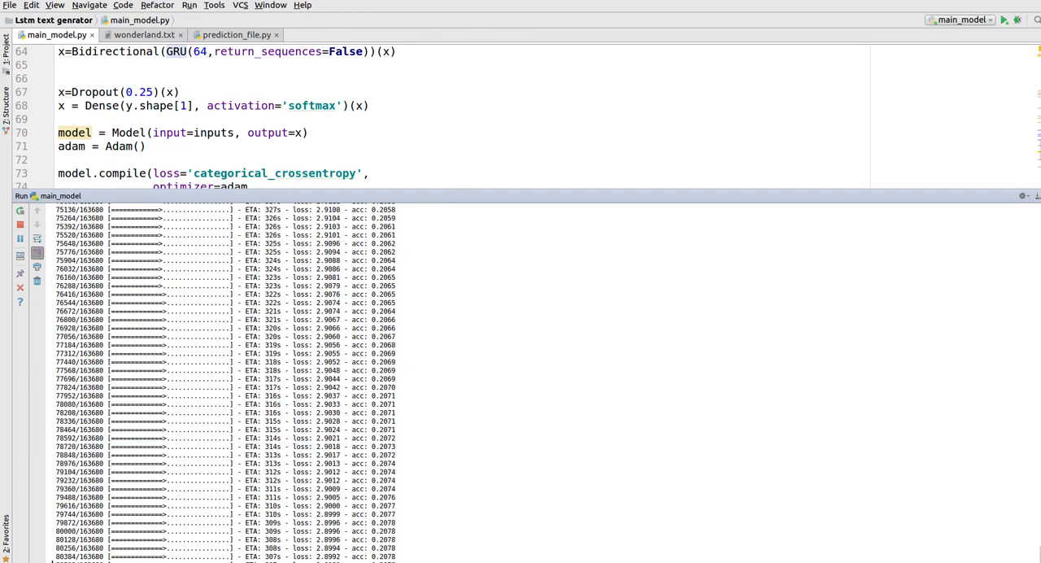
scroll(down, 3)
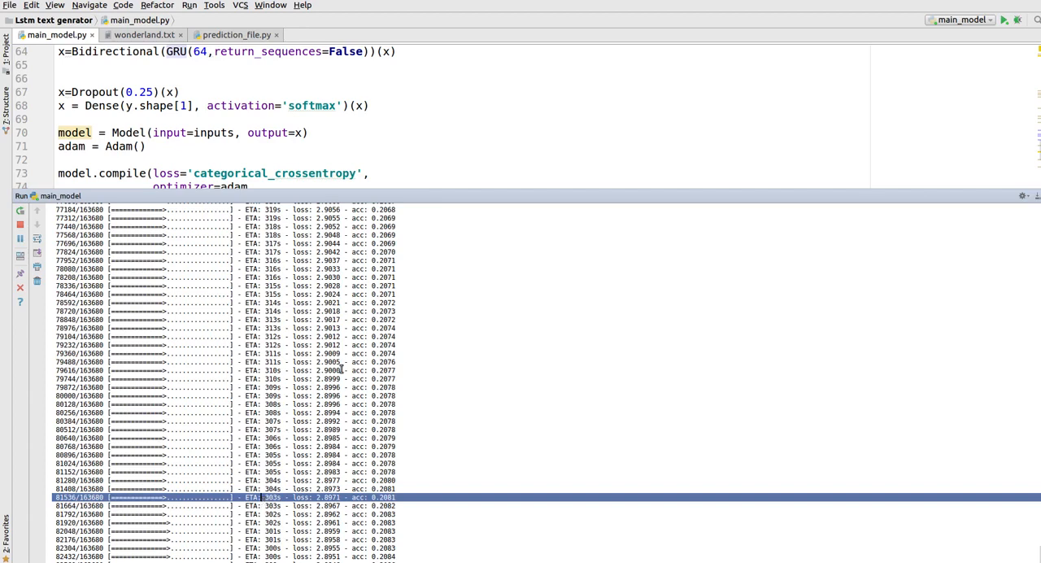
mouse_move(429, 185)
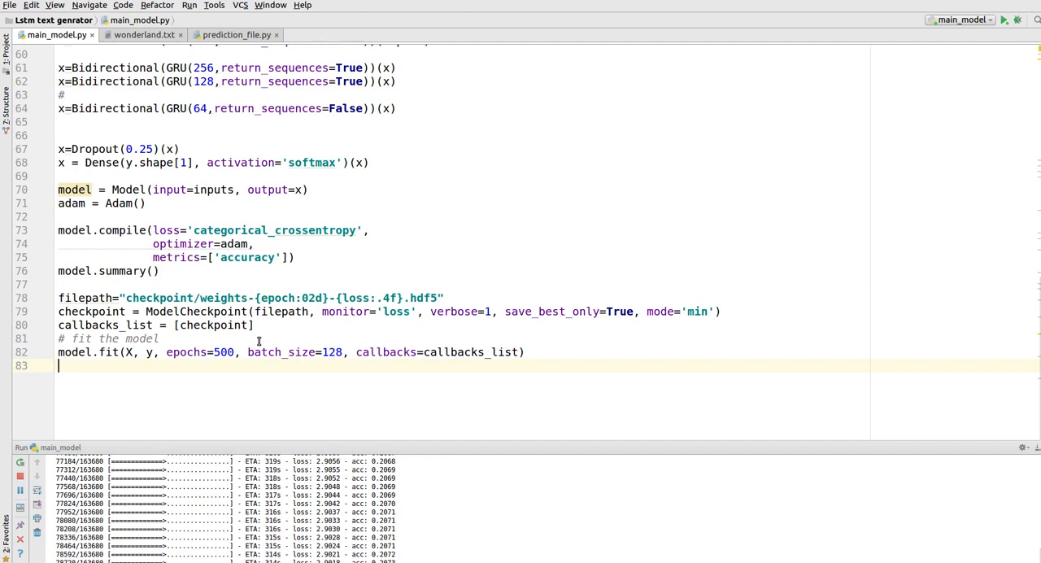
Open the checkpoint folder in Files and inspect the saved weights up to weights-90-0.4587.hdf5
click(6, 46)
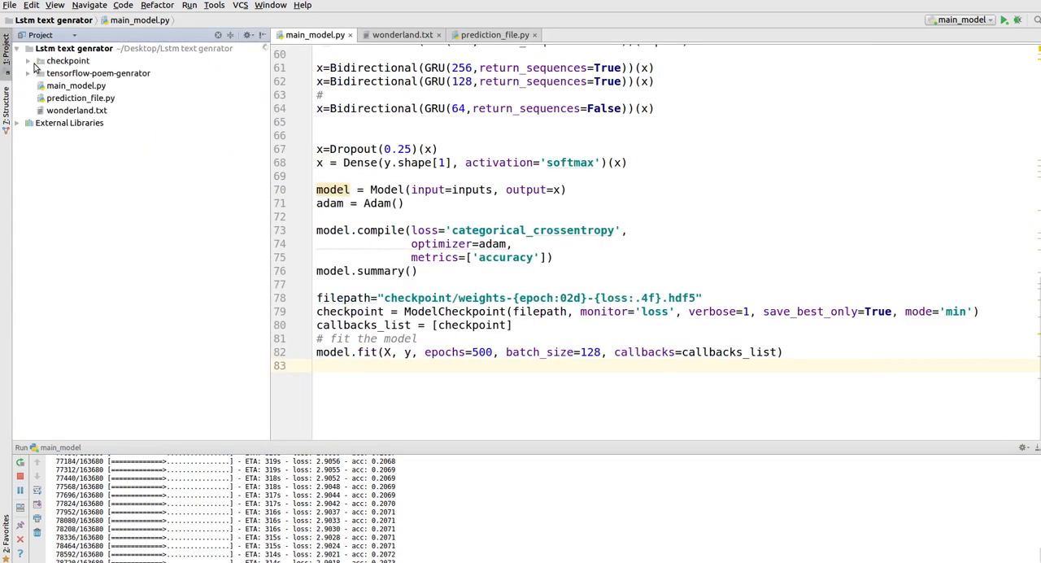
right_click(68, 60)
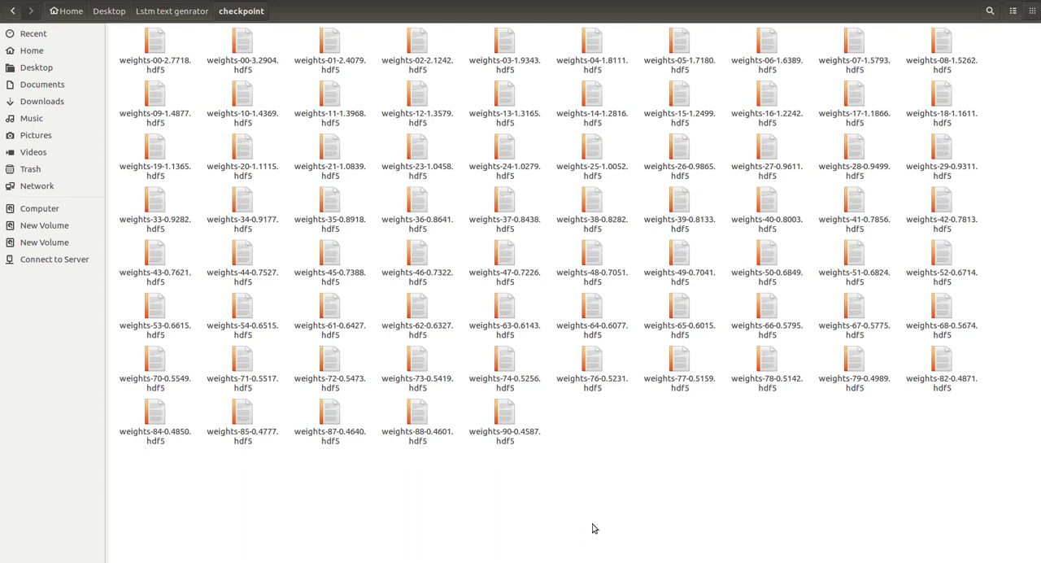
click(505, 415)
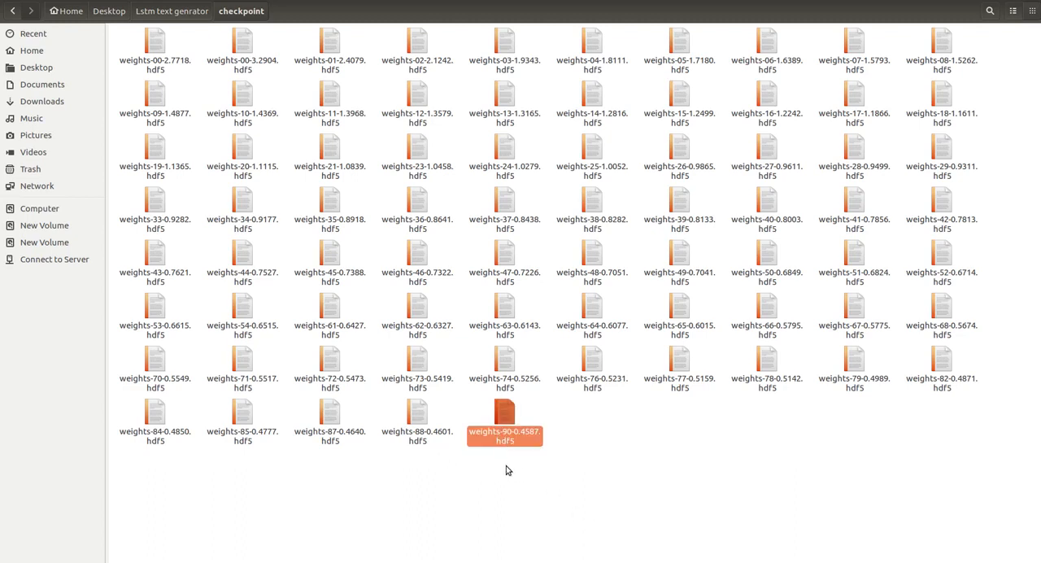
mouse_move(561, 443)
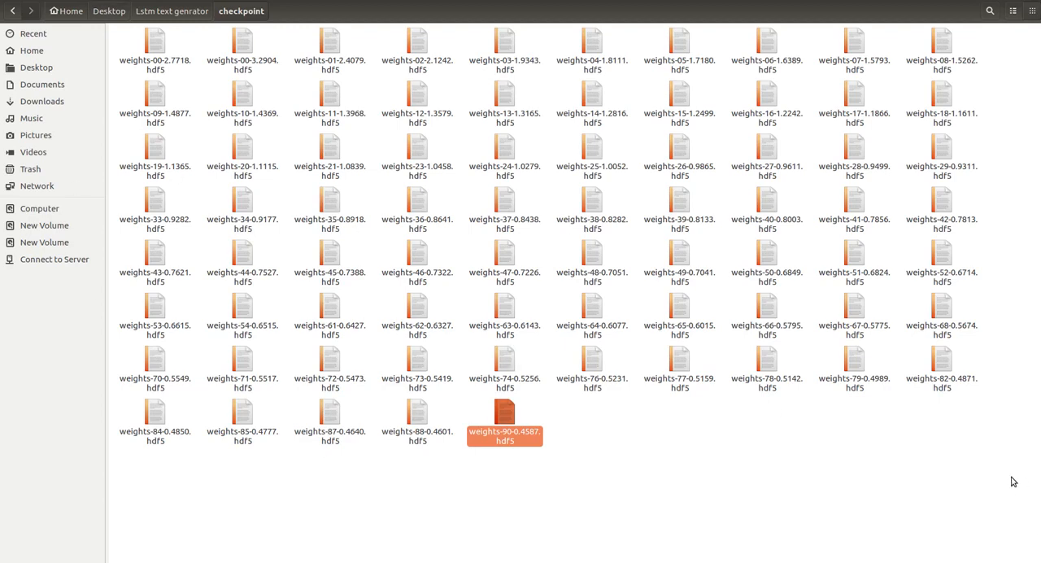
click(527, 468)
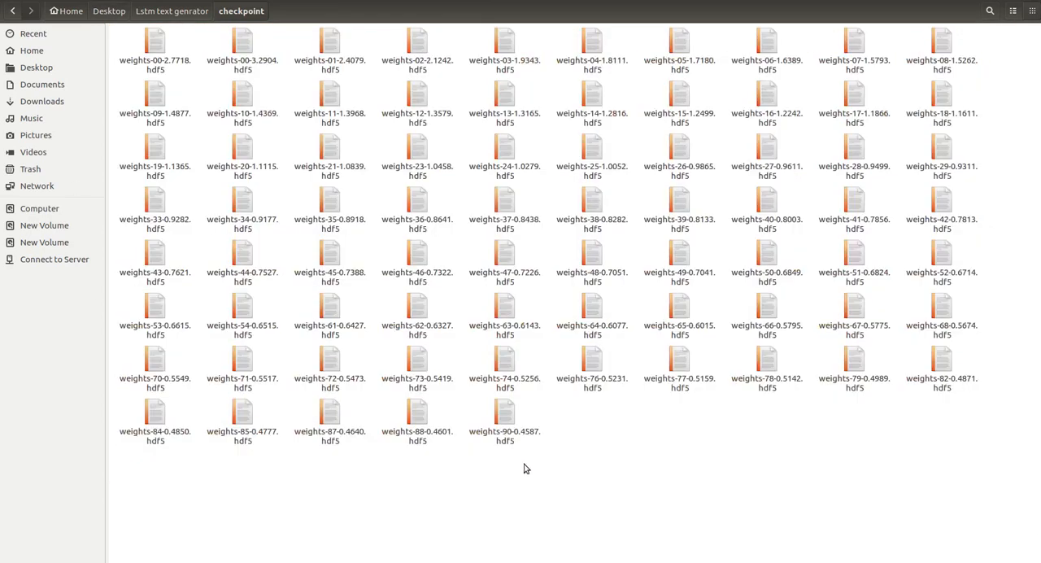
mouse_move(524, 553)
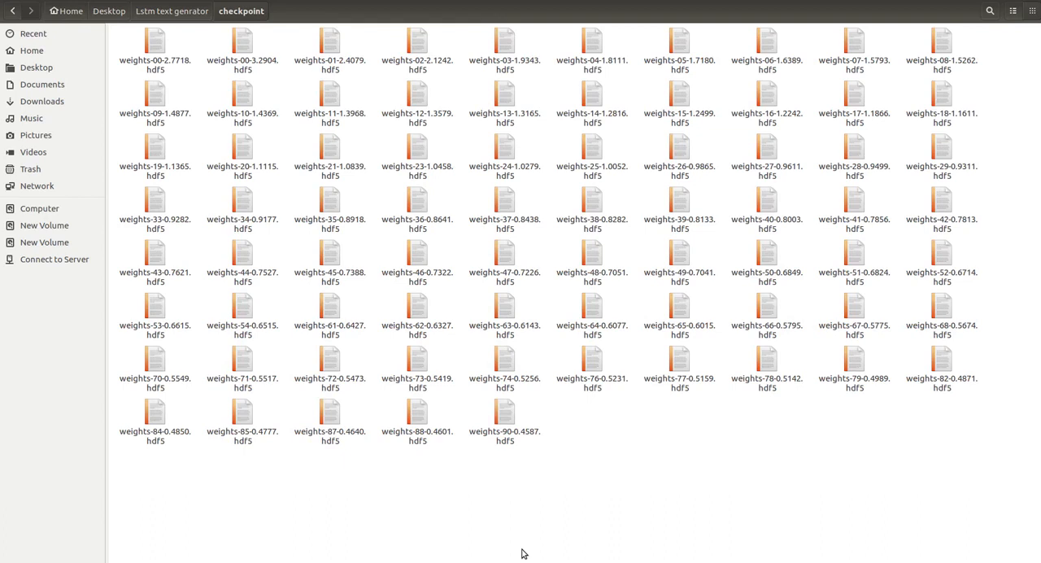
mouse_move(189, 314)
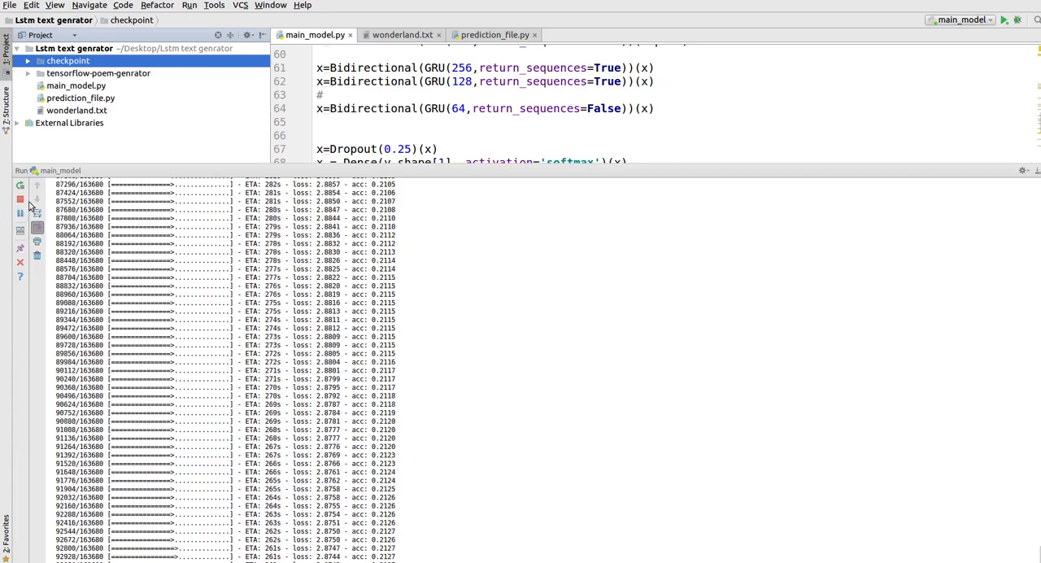
Stop the training run and switch to prediction_file.py
click(11, 198)
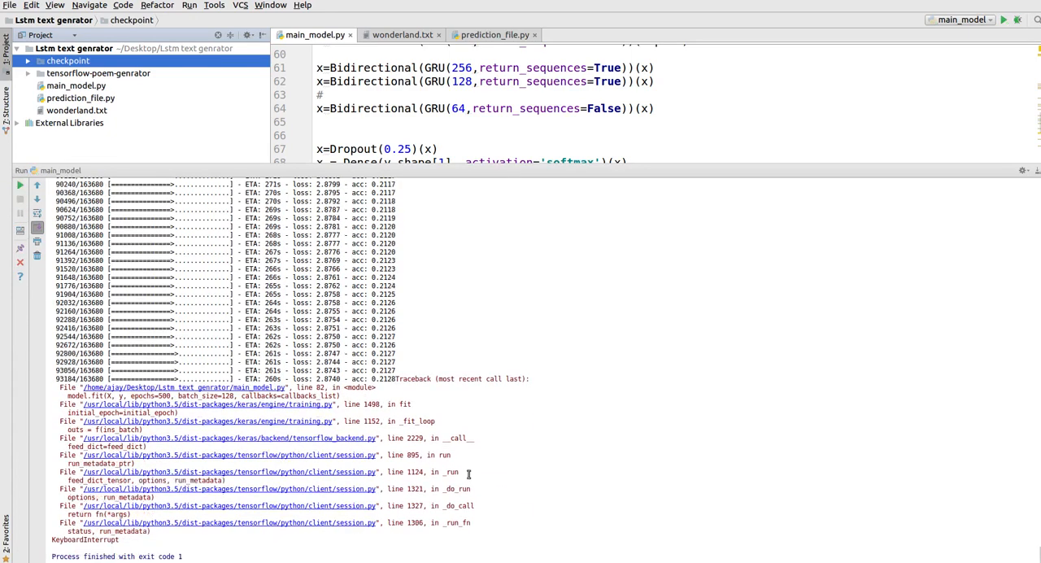
mouse_move(99, 462)
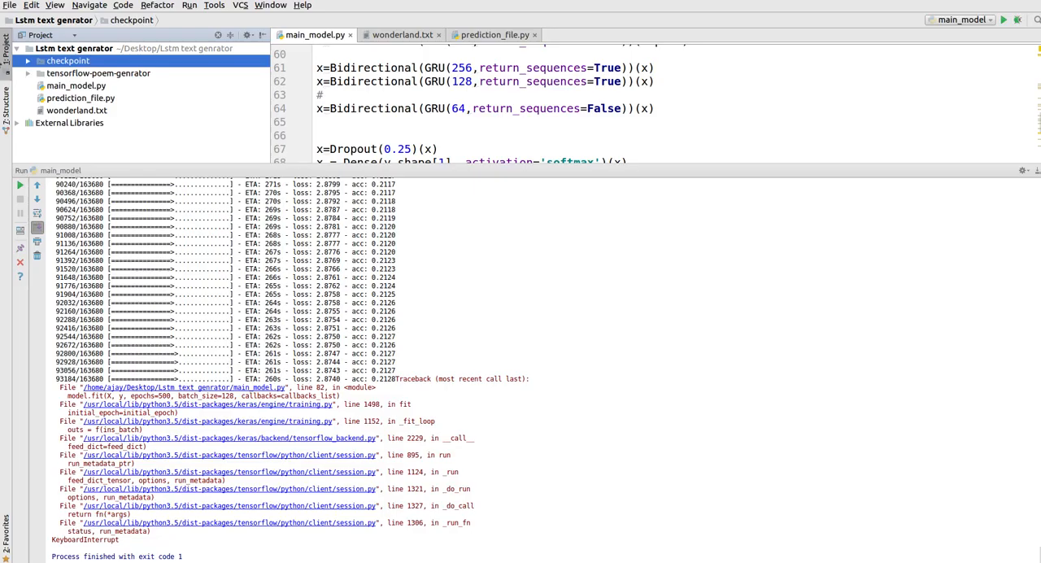
mouse_move(583, 157)
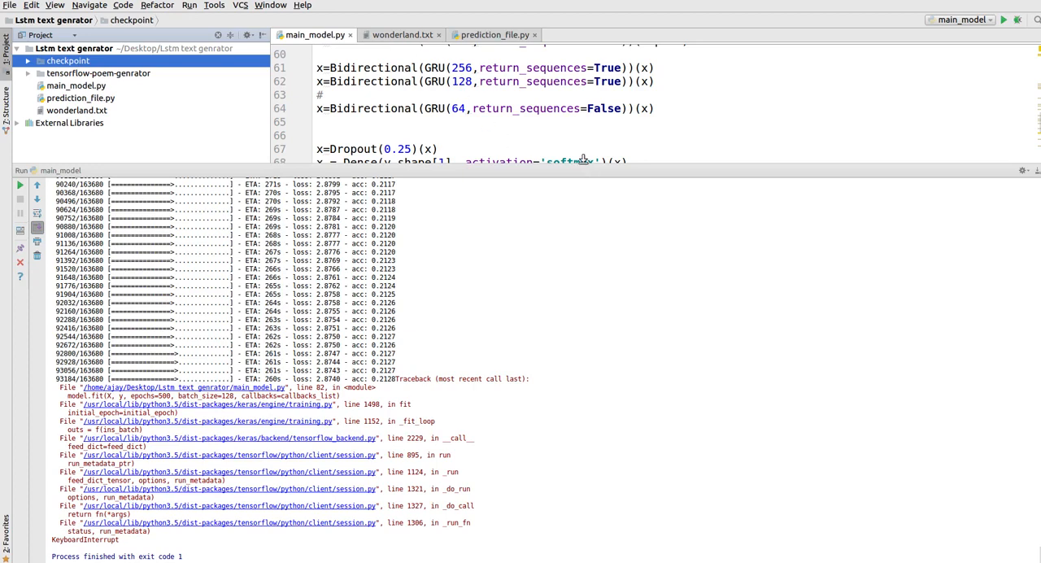
click(497, 35)
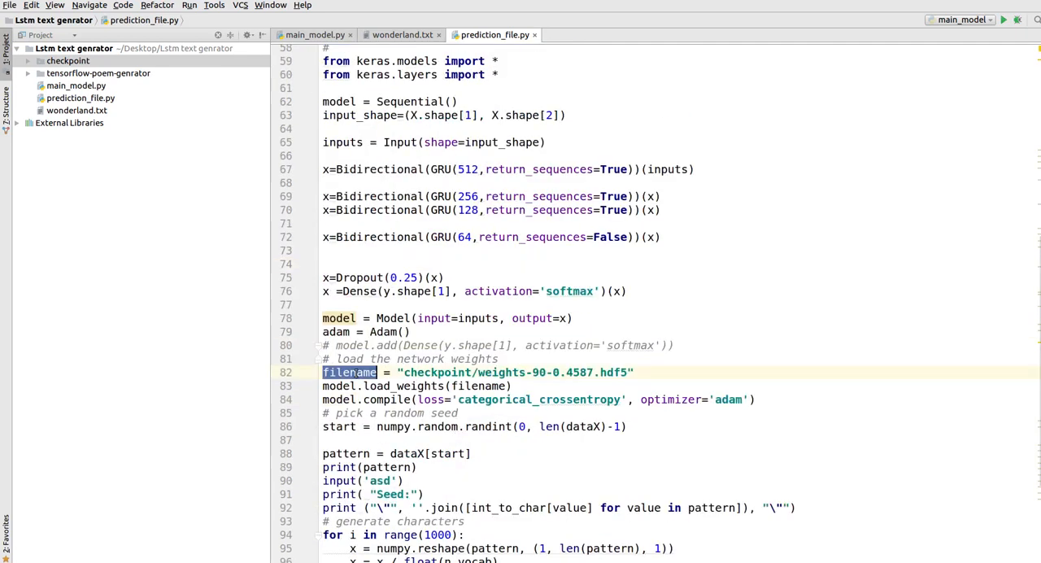
Review the weights-90-0.4587.hdf5 load_weights lines and change the generation loop from range(1000) to range(100)
double_click(579, 371)
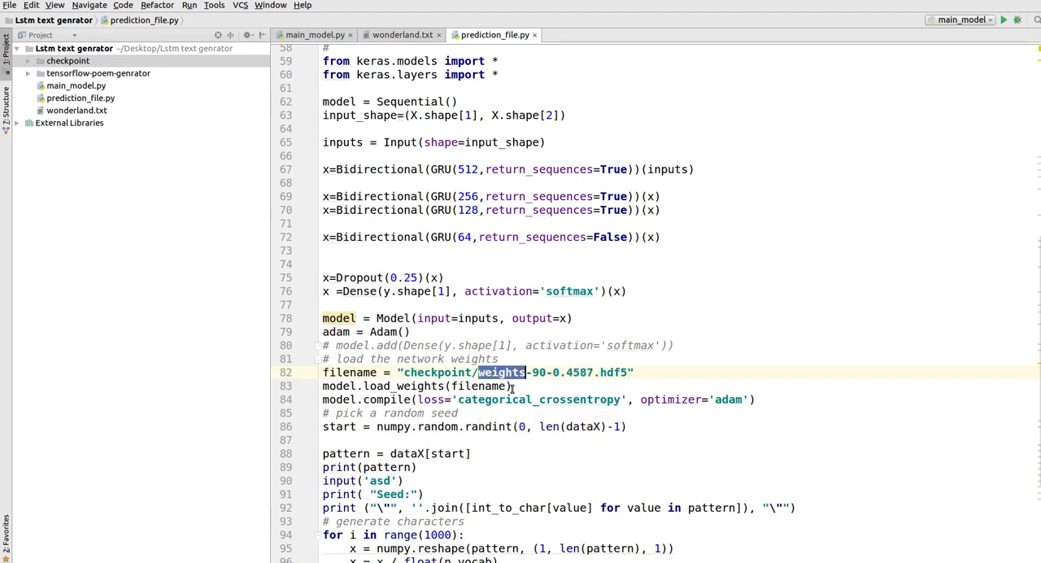
click(524, 372)
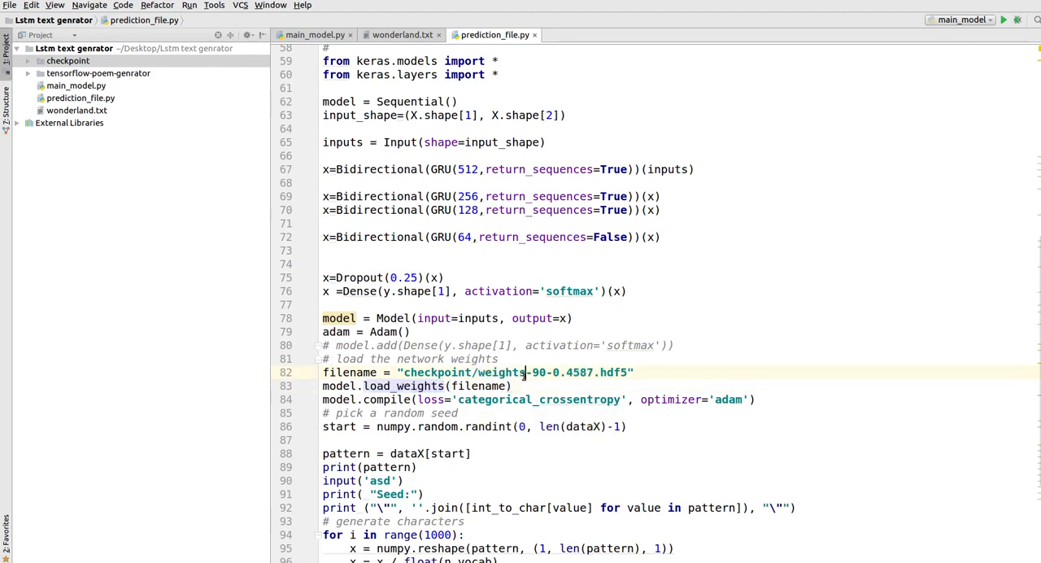
double_click(505, 373)
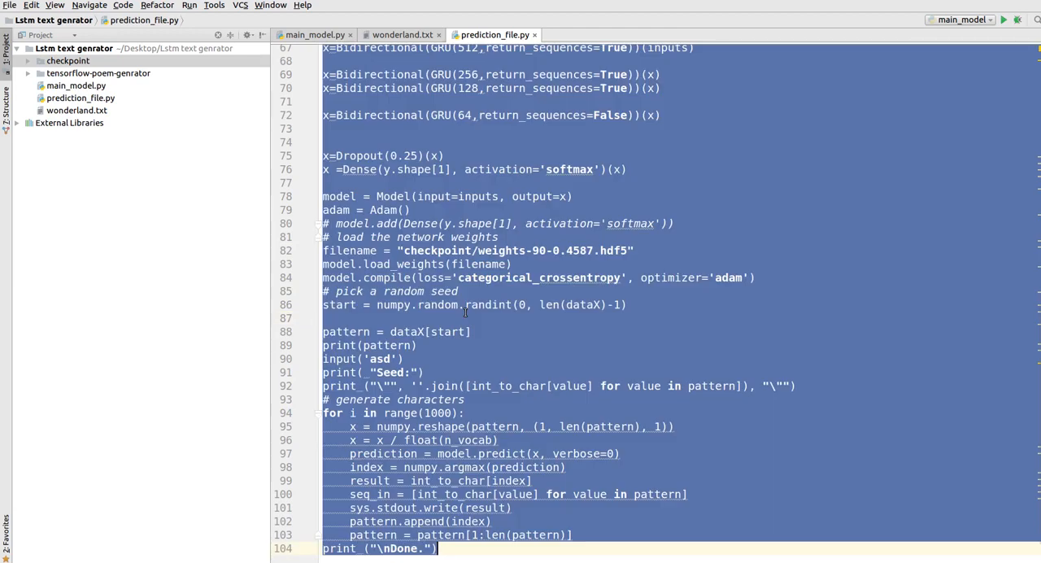
mouse_move(466, 316)
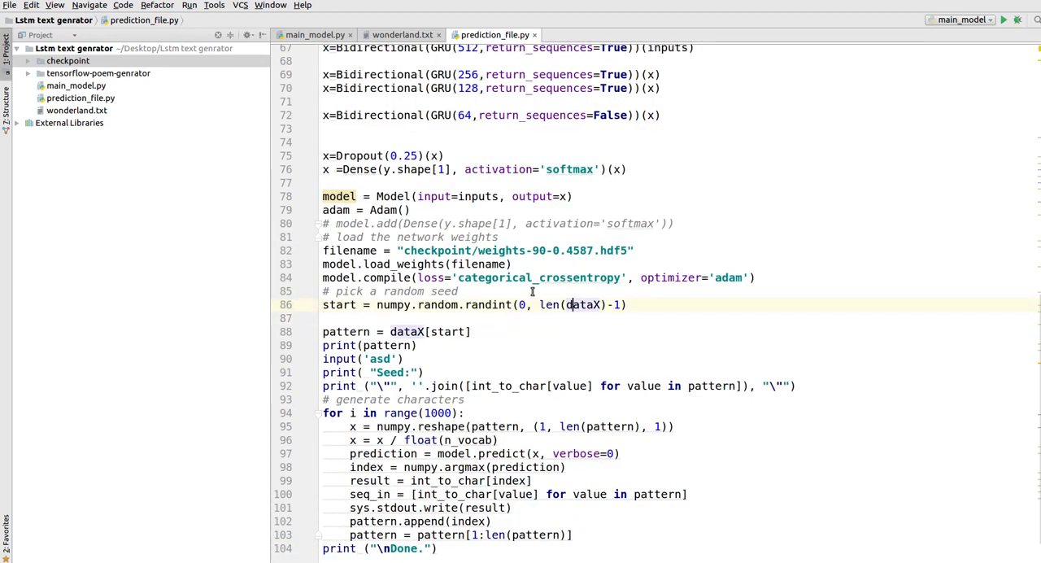
scroll(down, 3)
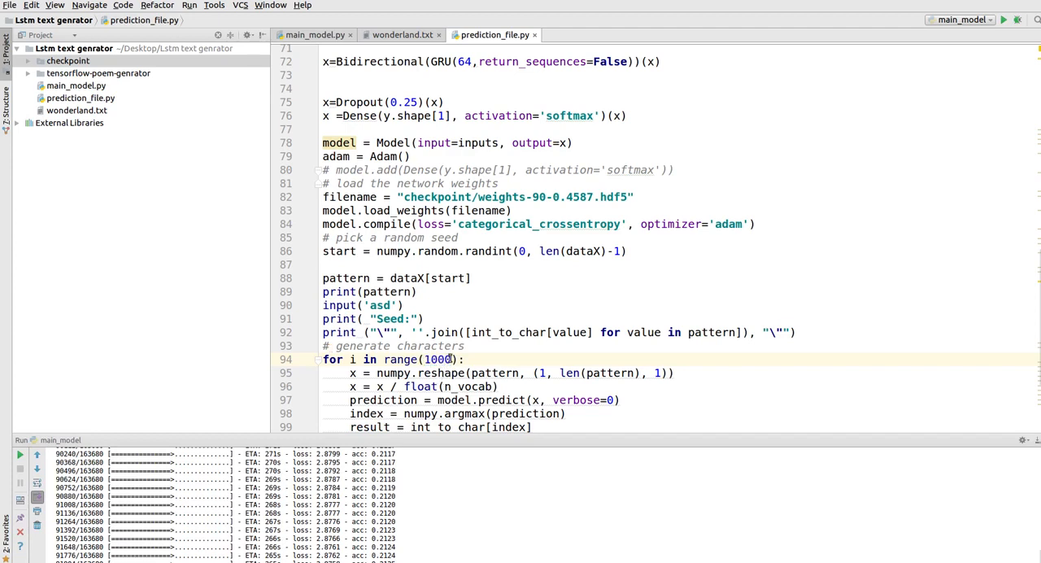
double_click(441, 358)
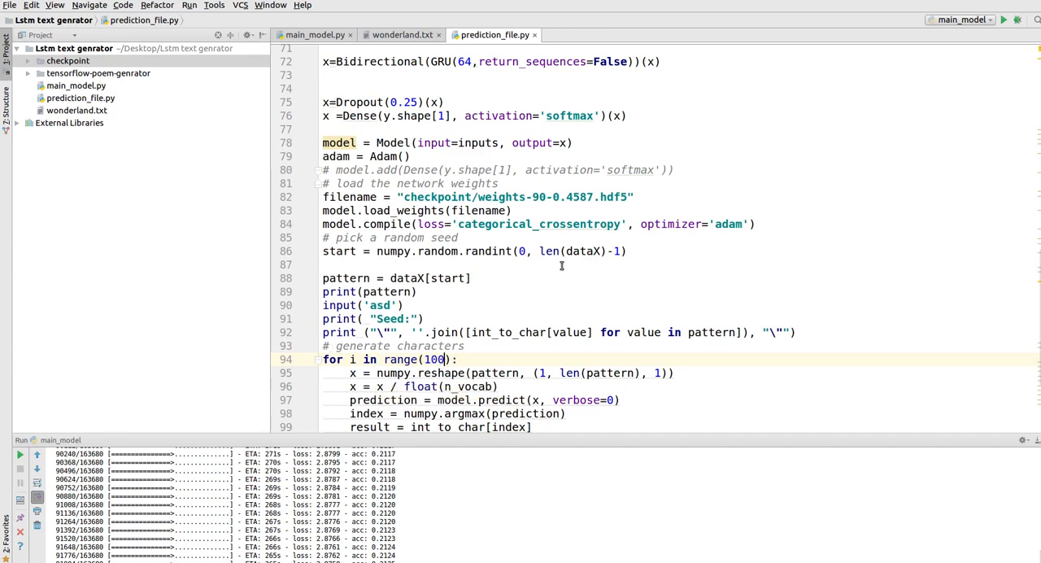
scroll(down, 3)
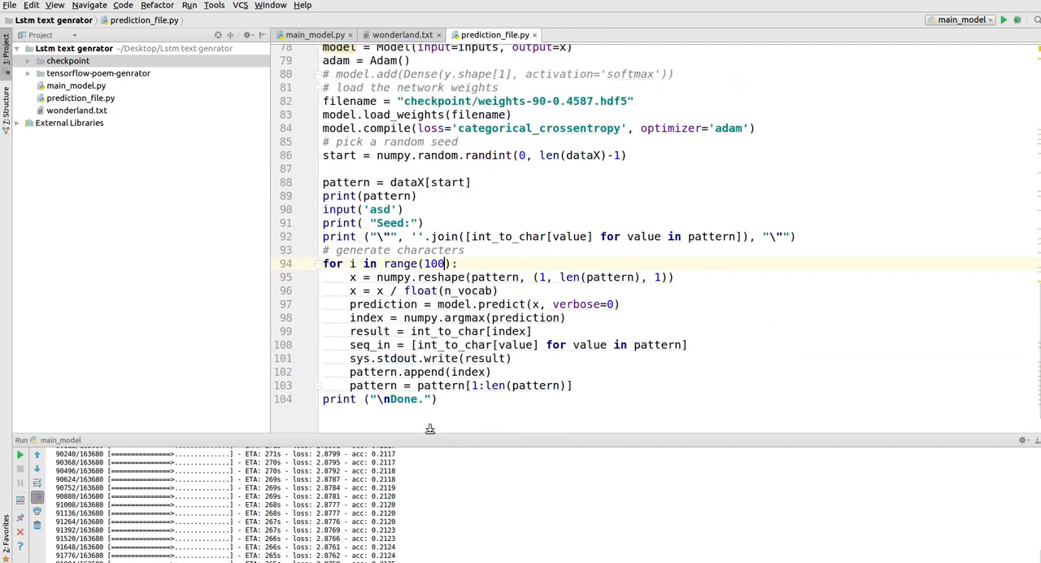
Run prediction_file.py and highlight the generated seed, Alice-style passage and final Done line
right_click(480, 114)
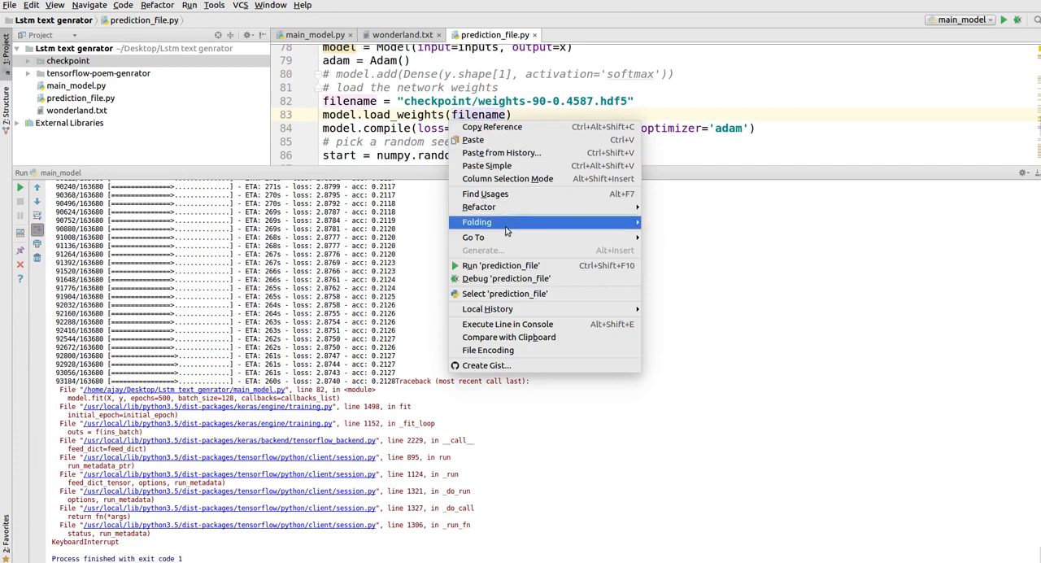
click(499, 265)
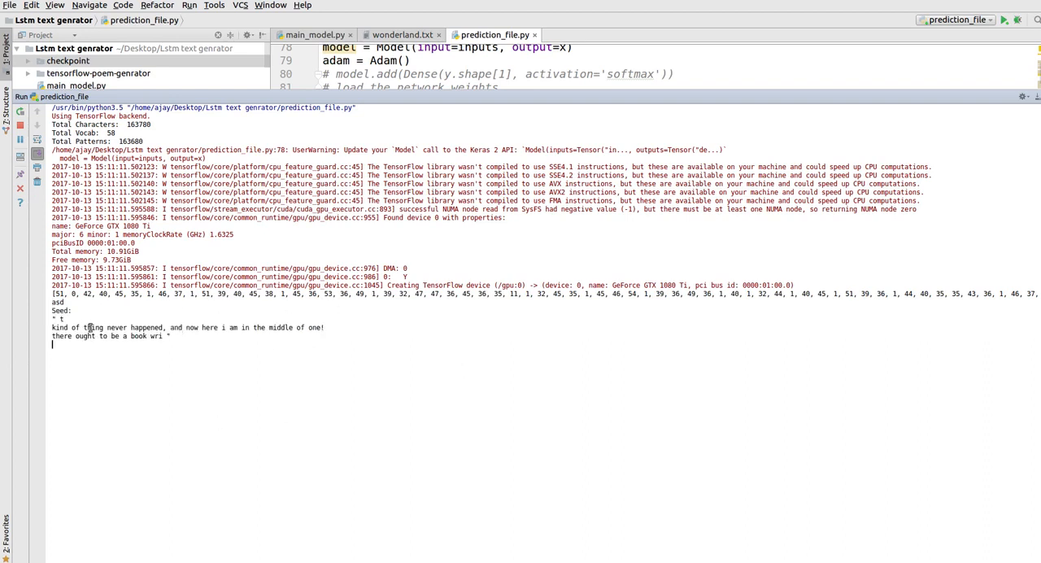
drag(52, 327, 170, 337)
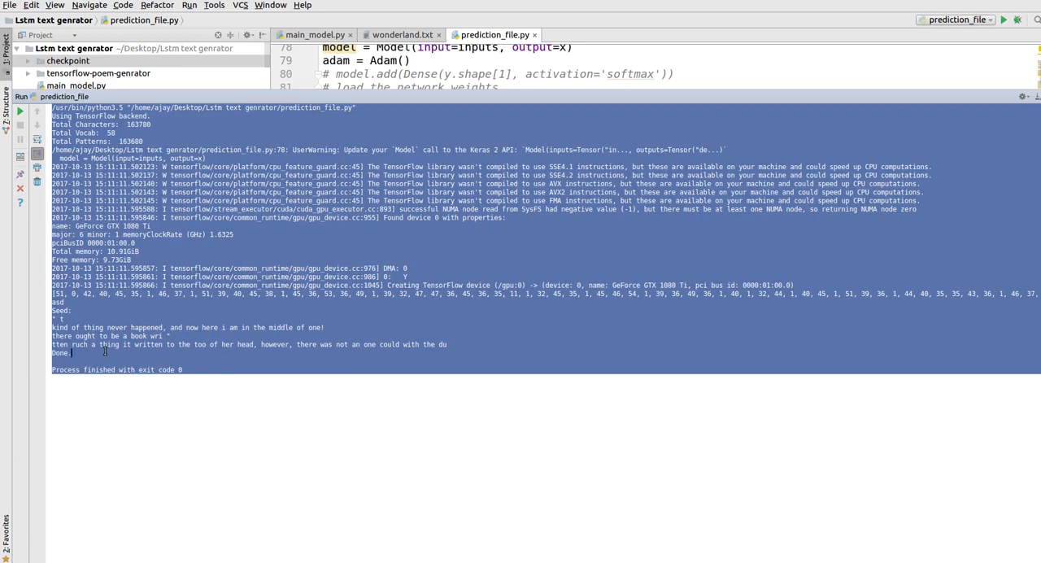
double_click(59, 357)
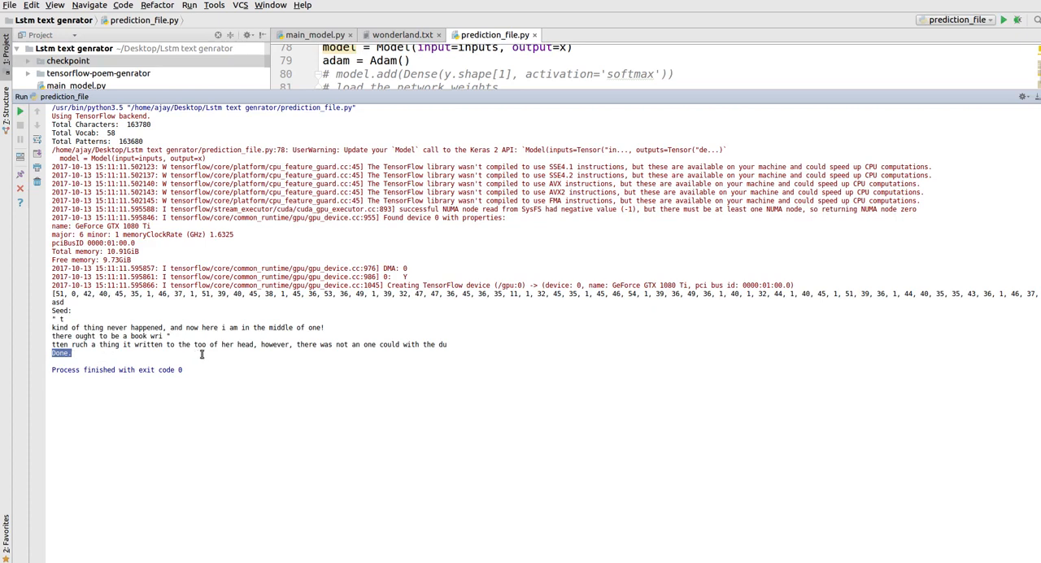
mouse_move(338, 353)
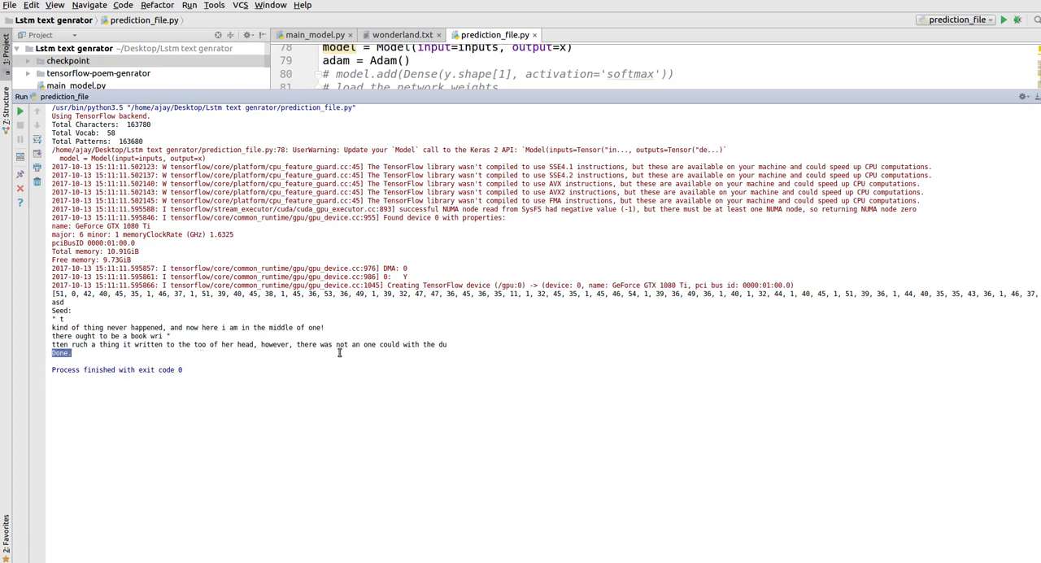
mouse_move(74, 371)
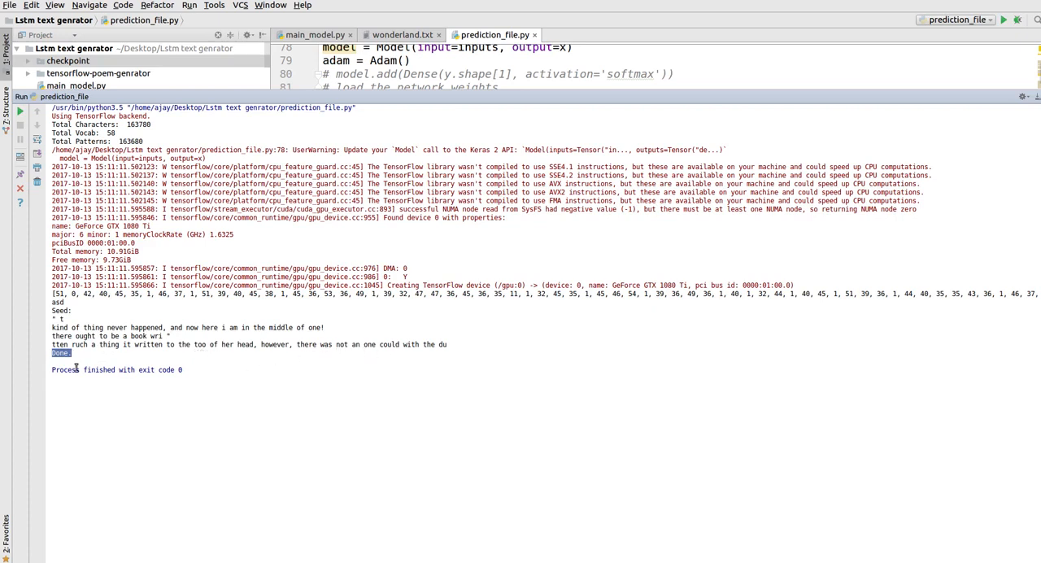
mouse_move(429, 244)
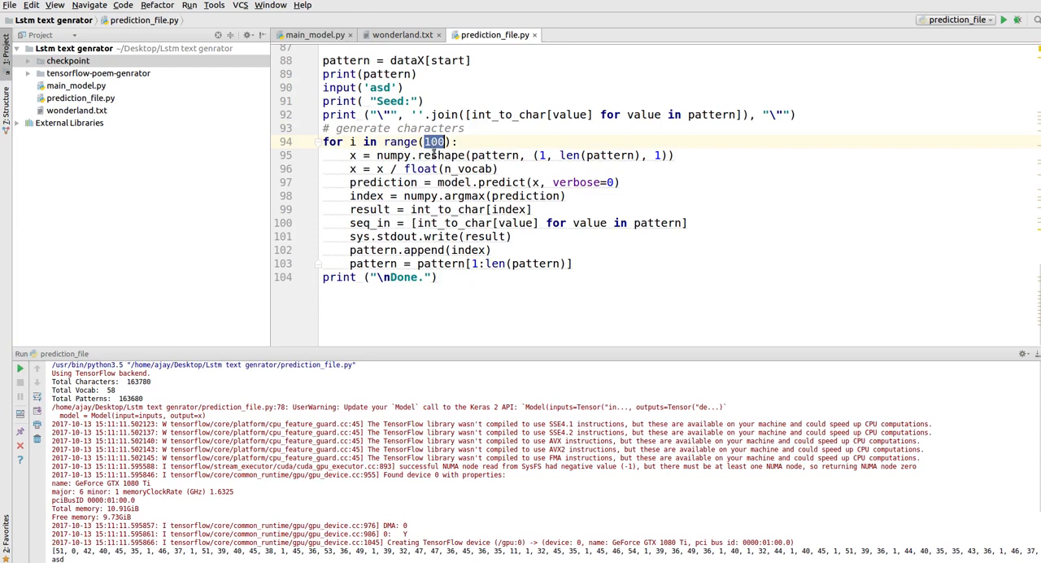
mouse_move(485, 264)
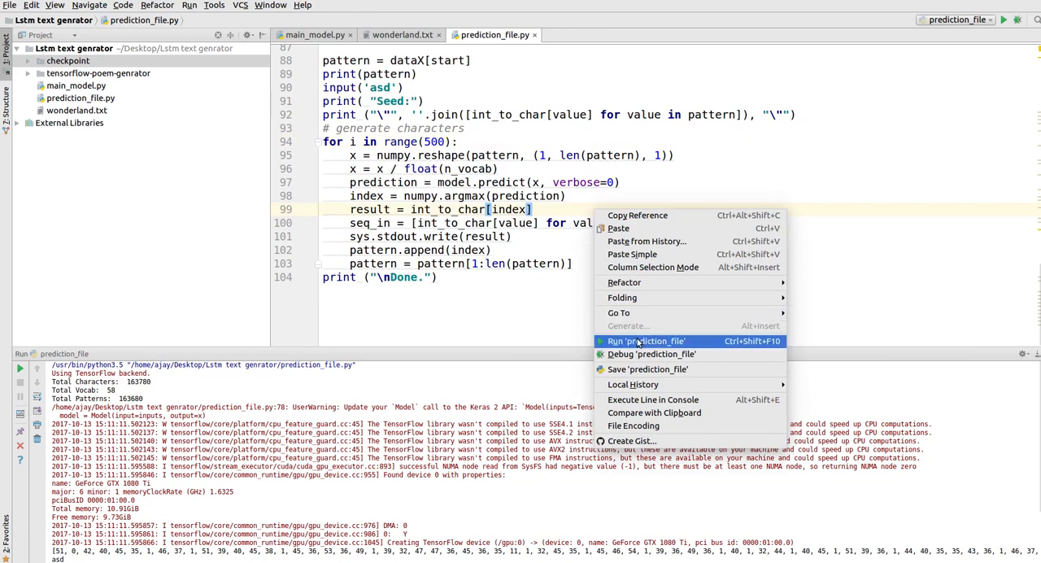
Rerun with range(500), review the longer generated passage, then select the loop count 500 for editing
click(645, 341)
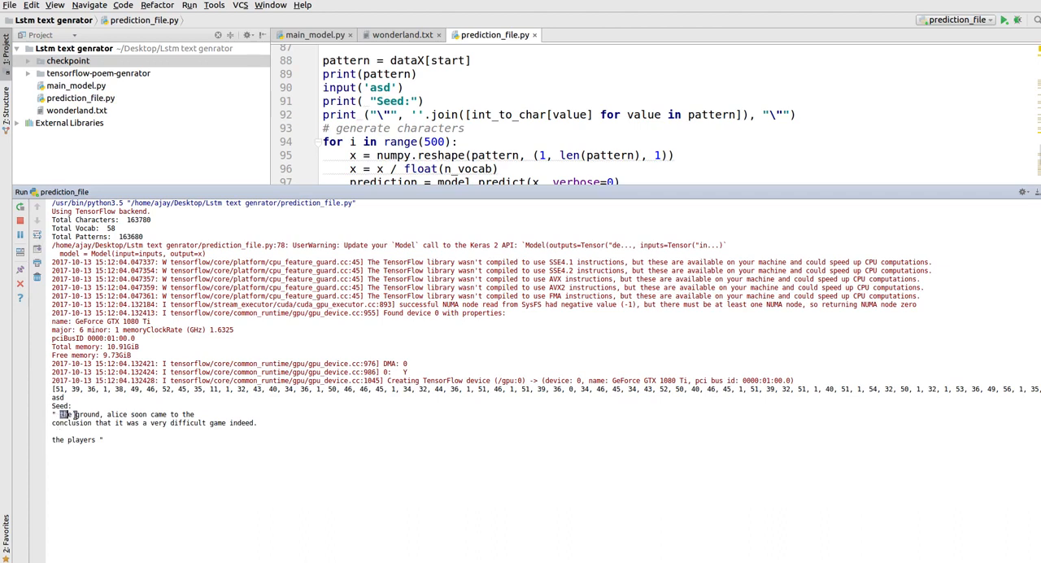
drag(59, 413, 192, 423)
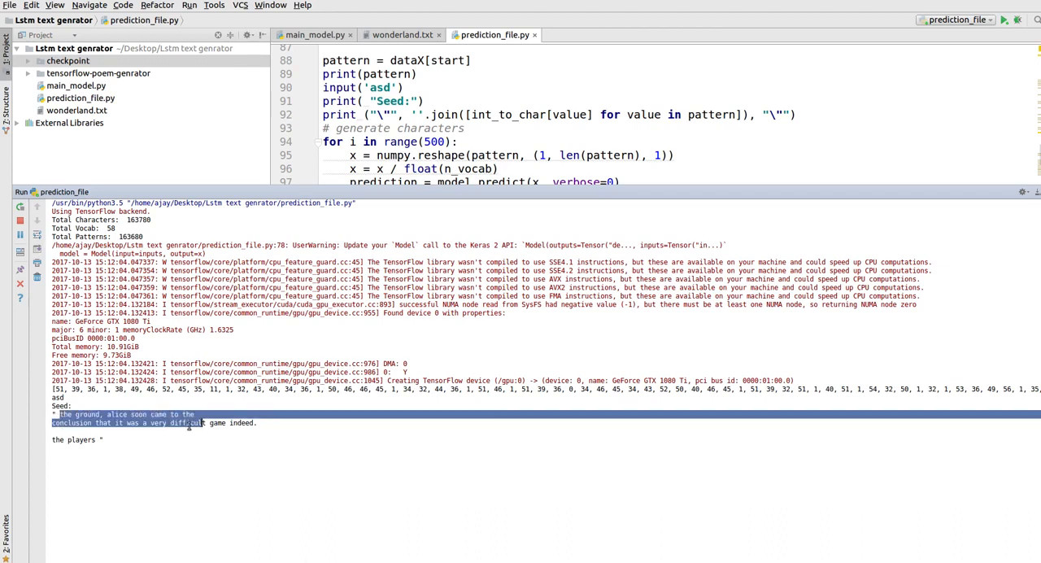
click(250, 429)
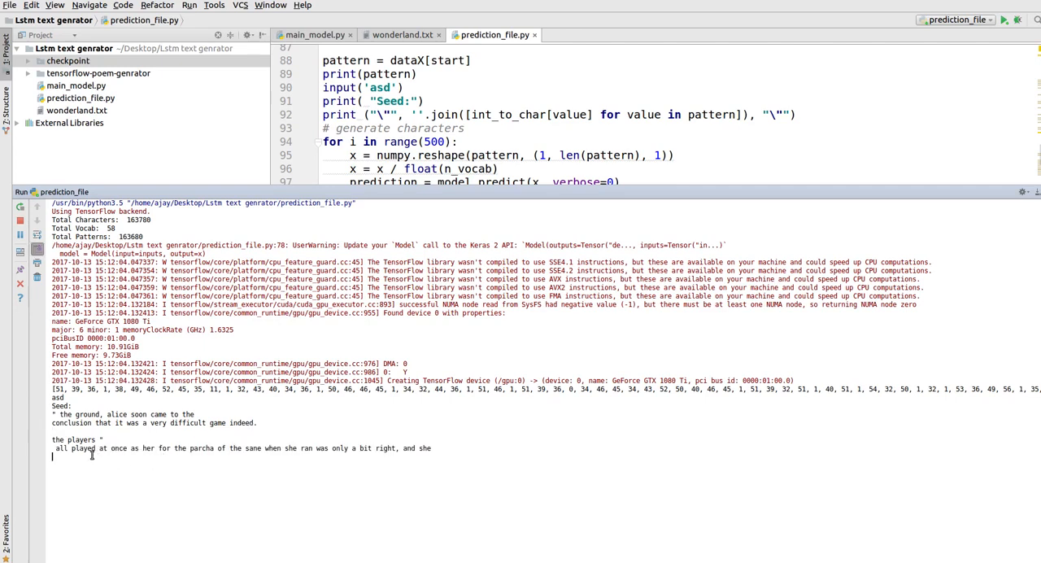
drag(55, 449, 143, 449)
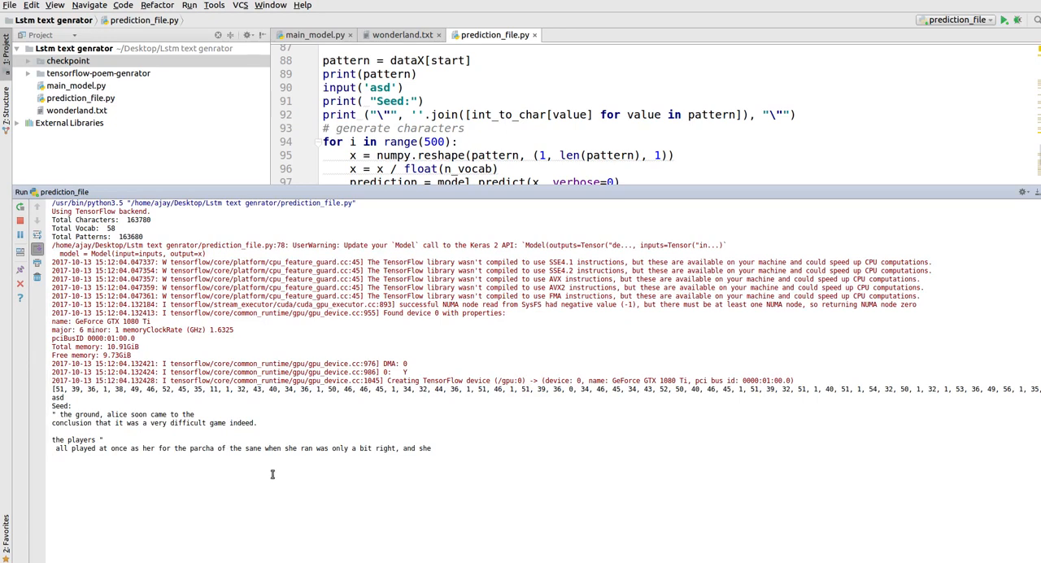
mouse_move(242, 493)
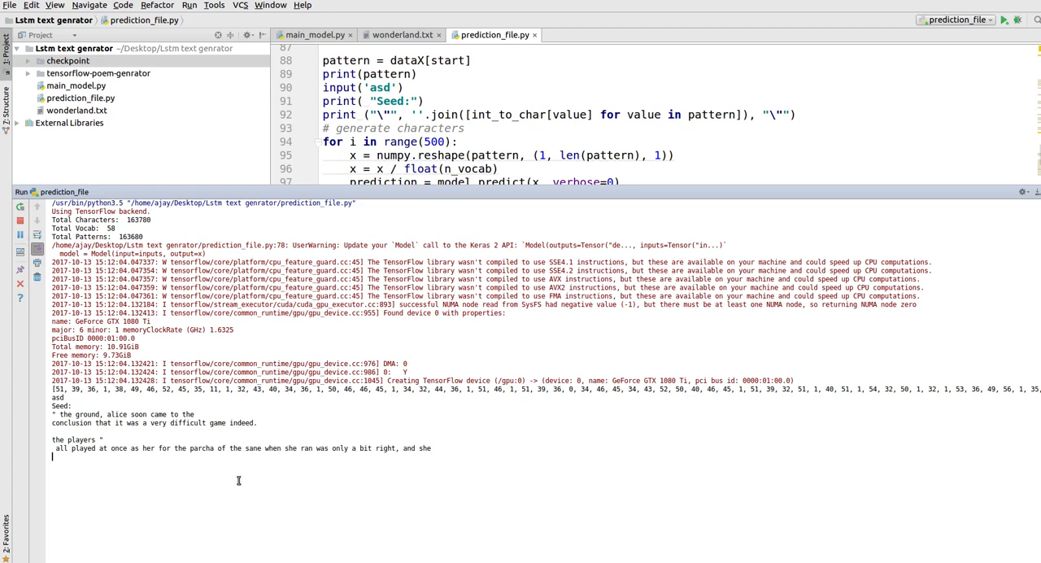
scroll(down, 3)
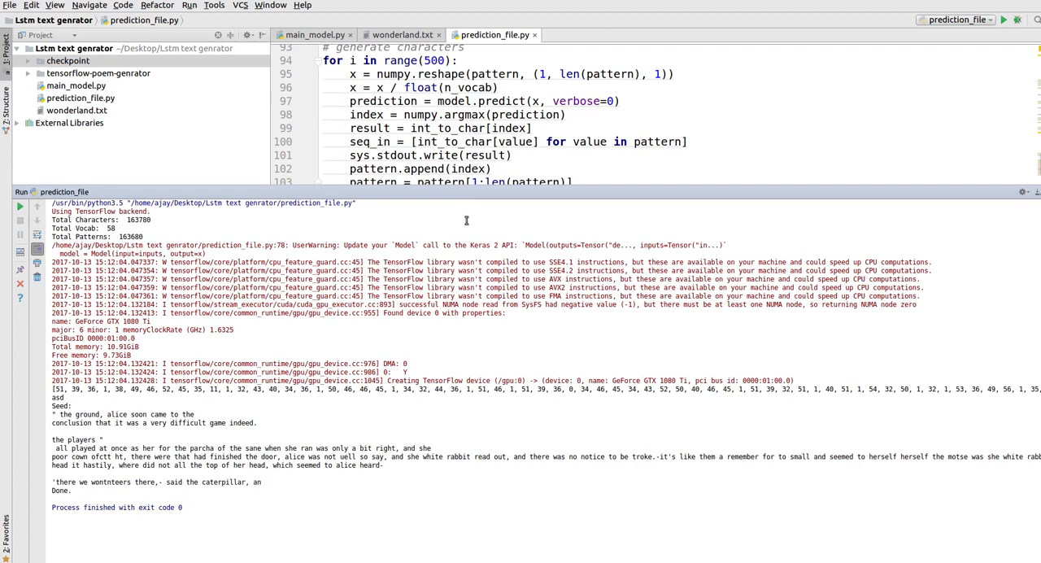
double_click(435, 58)
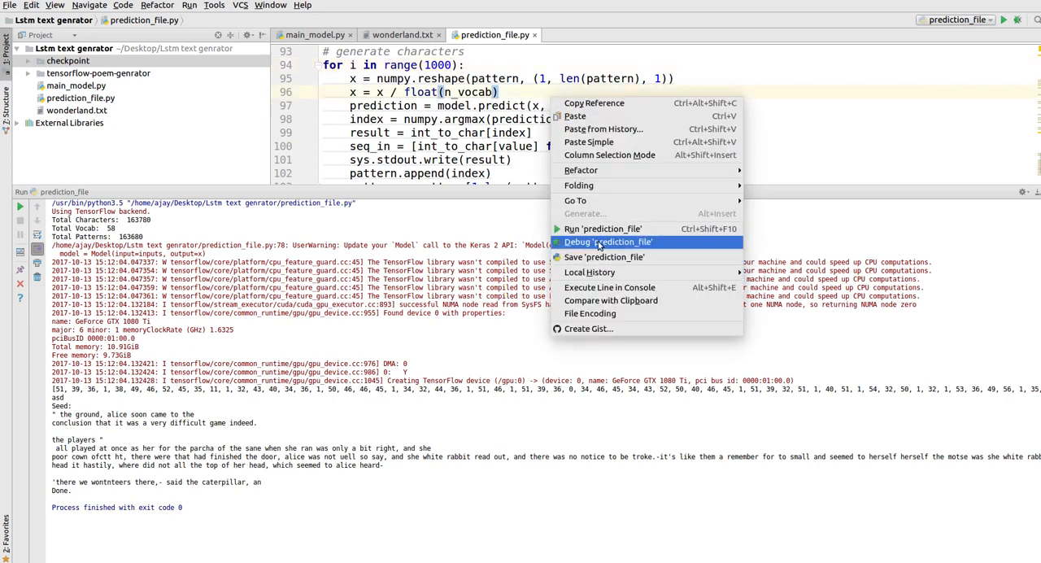
Rerun prediction_file.py with range(1000), generating from a fresh bedtime seed
click(603, 228)
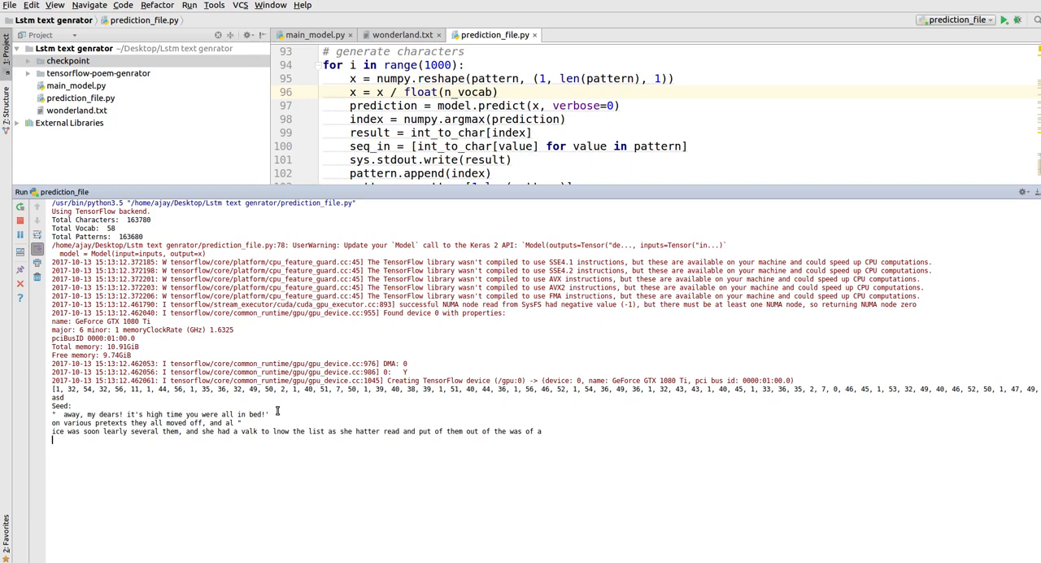
mouse_move(481, 446)
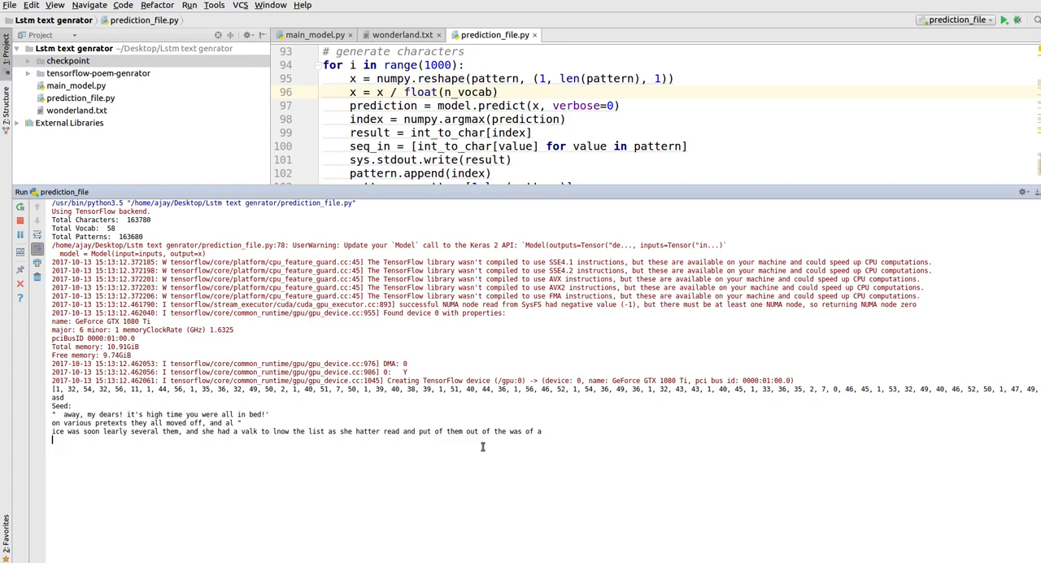